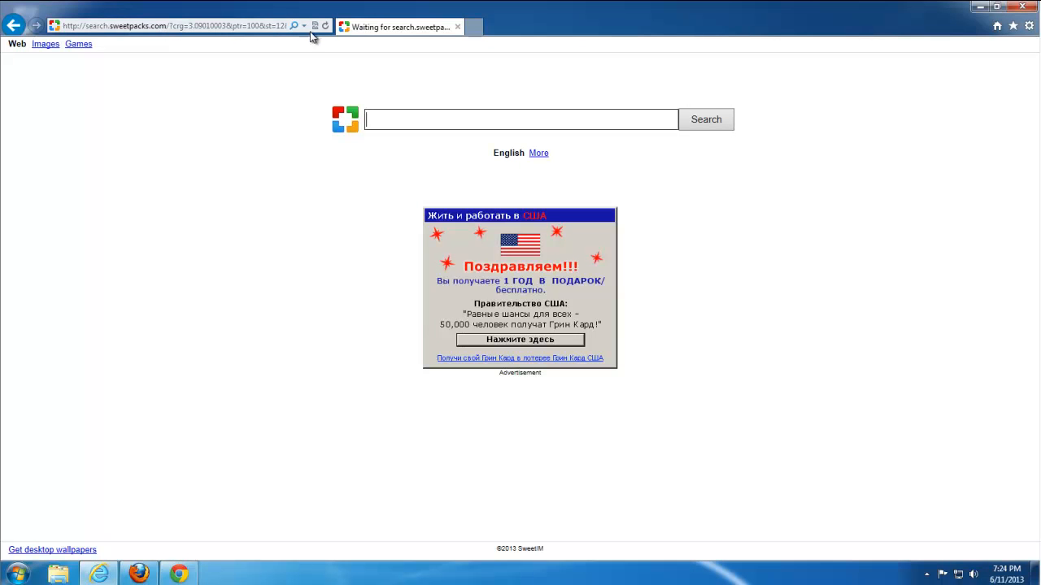
{"action": "mouse_move", "coordinate": [687, 161]}
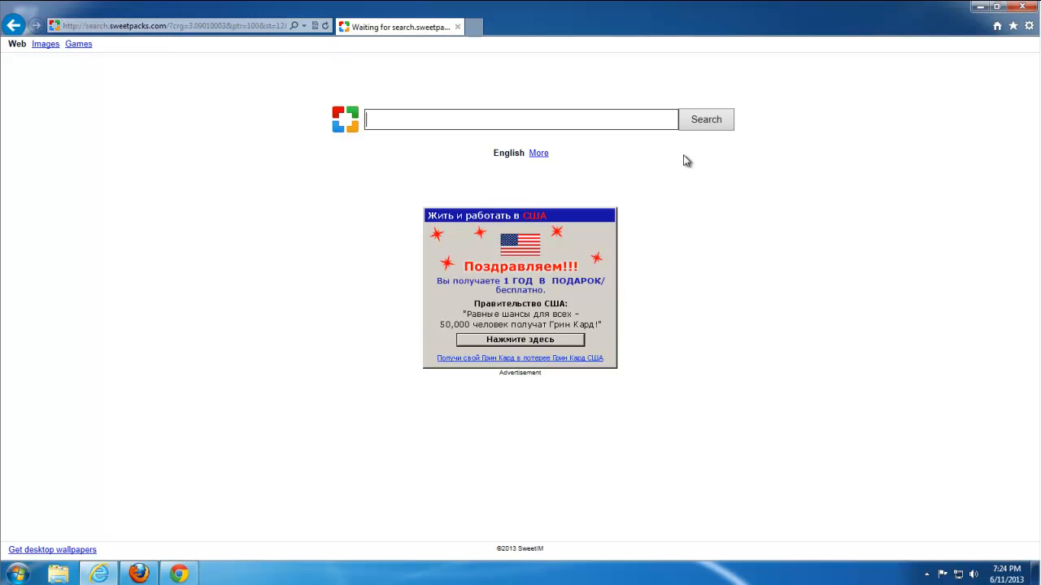
Step: Close the Internet Explorer and Chrome windows that open on the SweetPacks search page
{"action": "left_click", "coordinate": [1022, 7]}
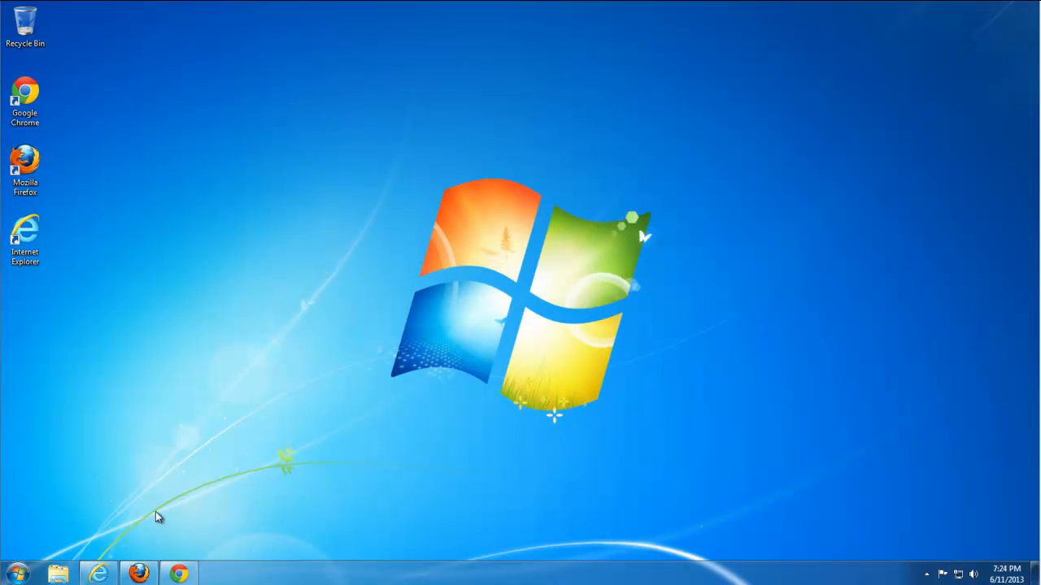
{"action": "left_click", "coordinate": [138, 574]}
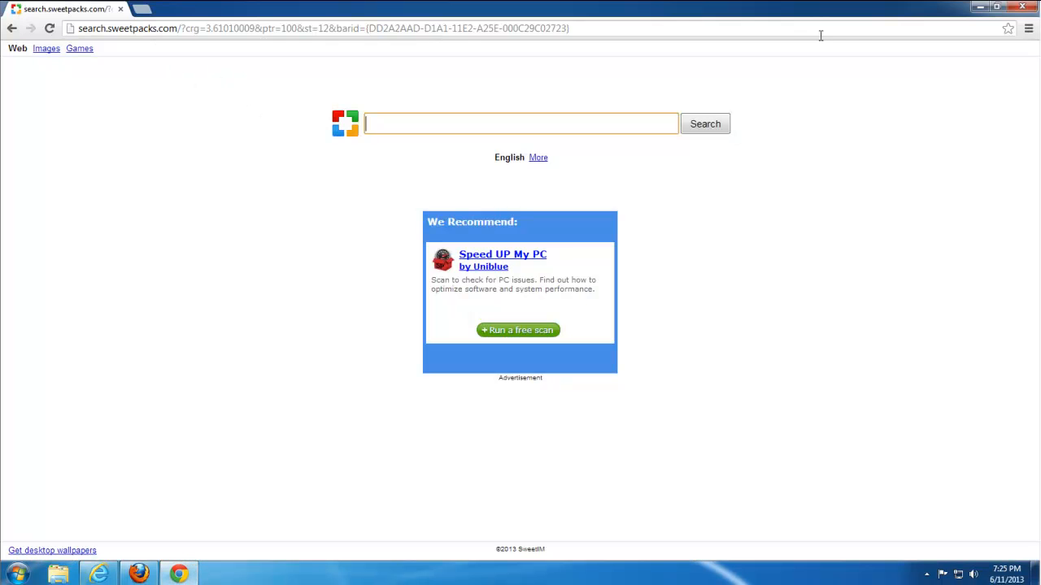
{"action": "left_click", "coordinate": [1021, 8]}
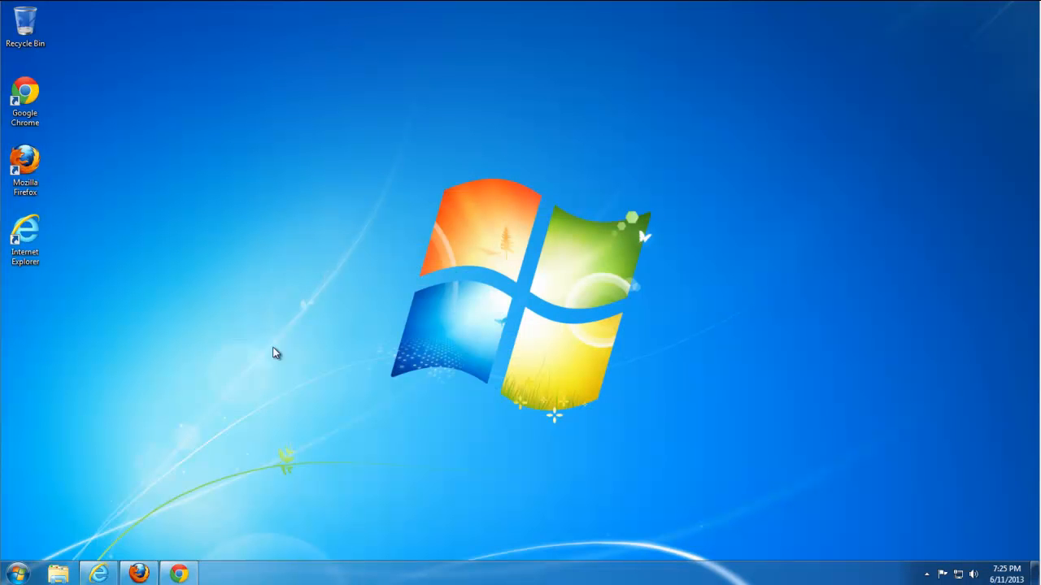
{"action": "mouse_move", "coordinate": [18, 574]}
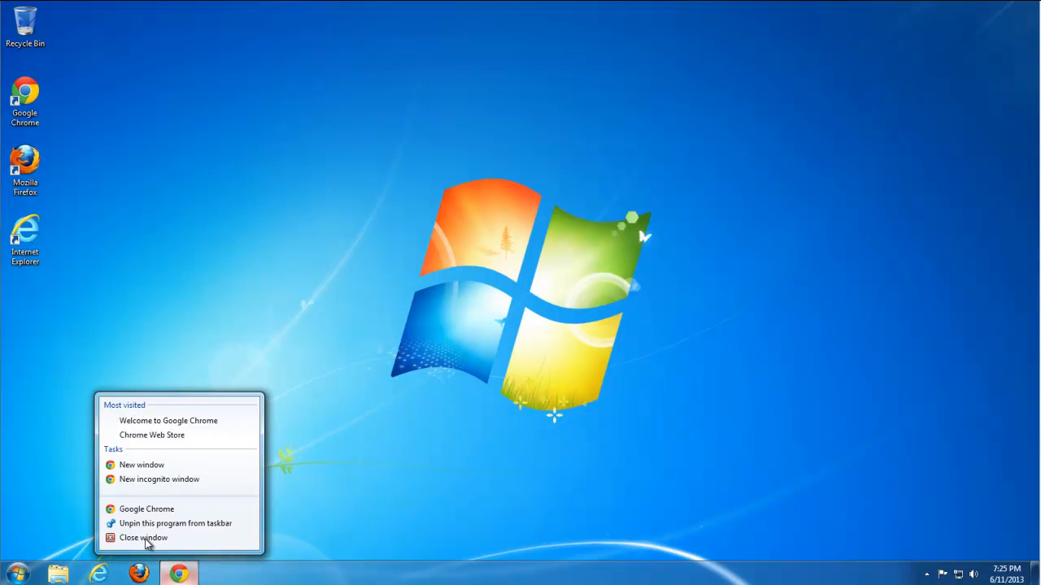
{"action": "mouse_move", "coordinate": [143, 538]}
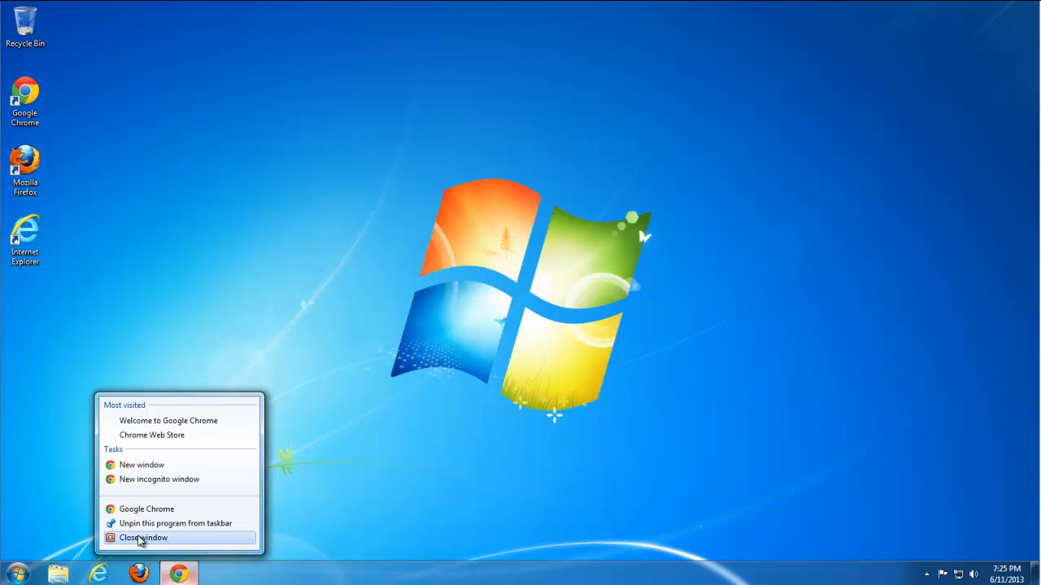
{"action": "left_click", "coordinate": [143, 537]}
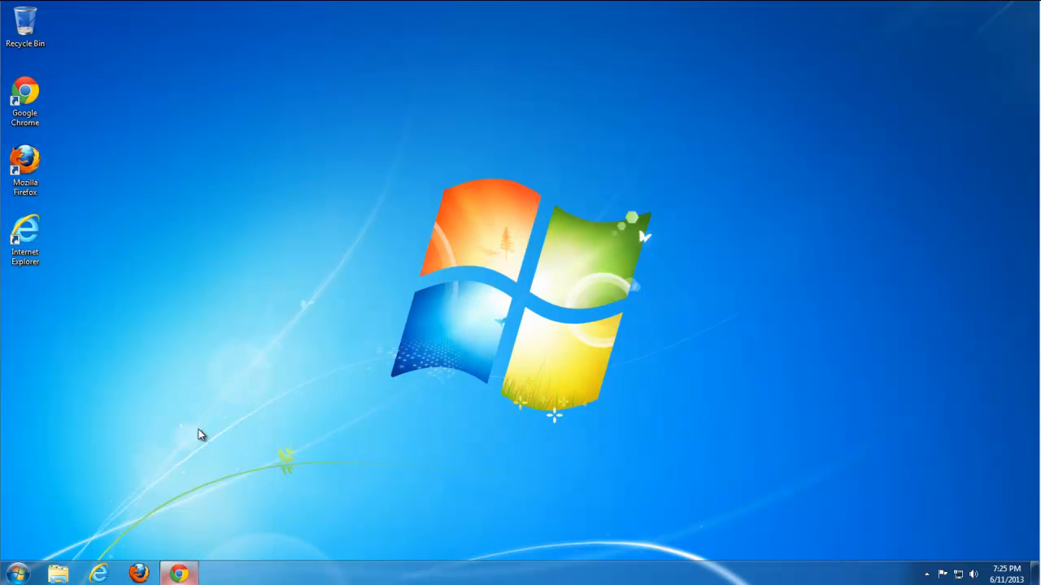
Step: Remove SweetIM Bundle by SweetPacks through Control Panel's Uninstall a program list
{"action": "left_click", "coordinate": [14, 573]}
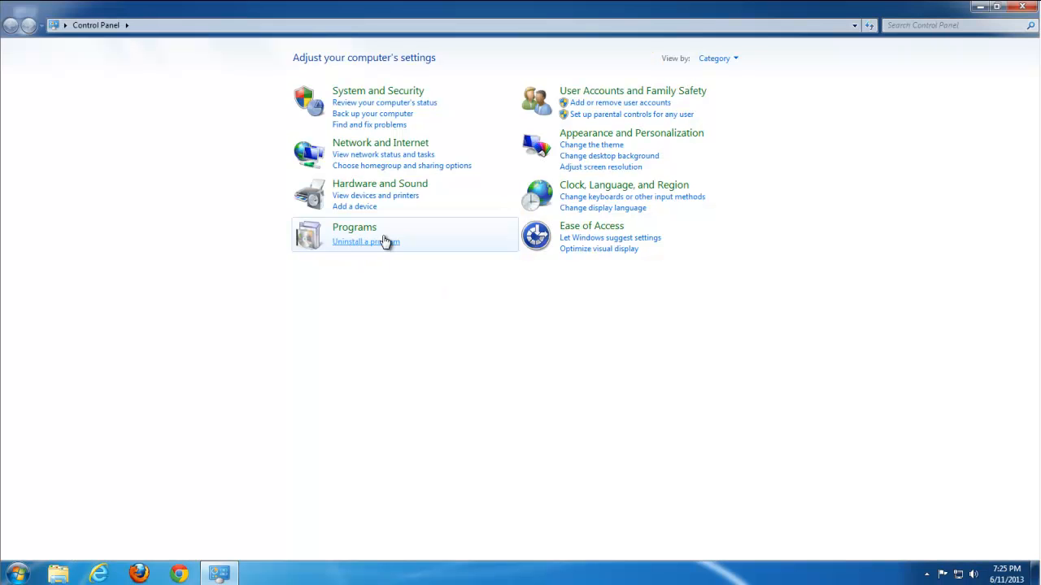
{"action": "left_click", "coordinate": [365, 242]}
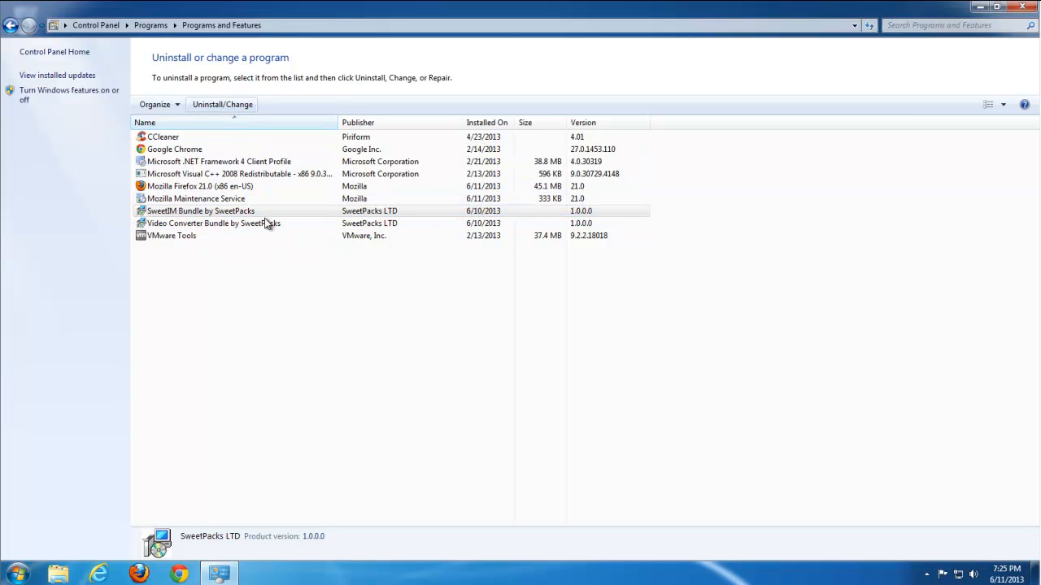
{"action": "double_click", "coordinate": [201, 211]}
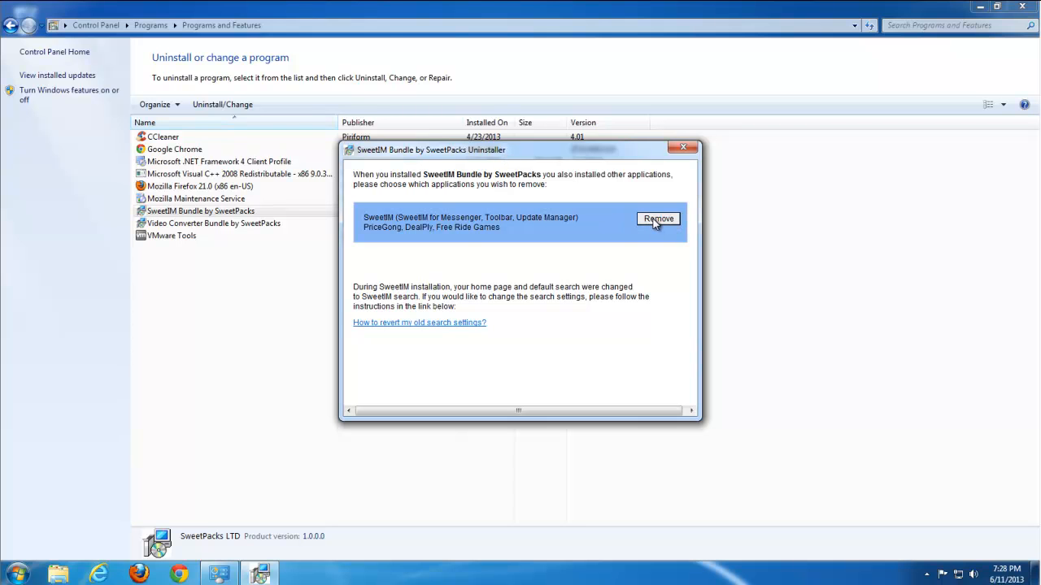
{"action": "left_click", "coordinate": [658, 219]}
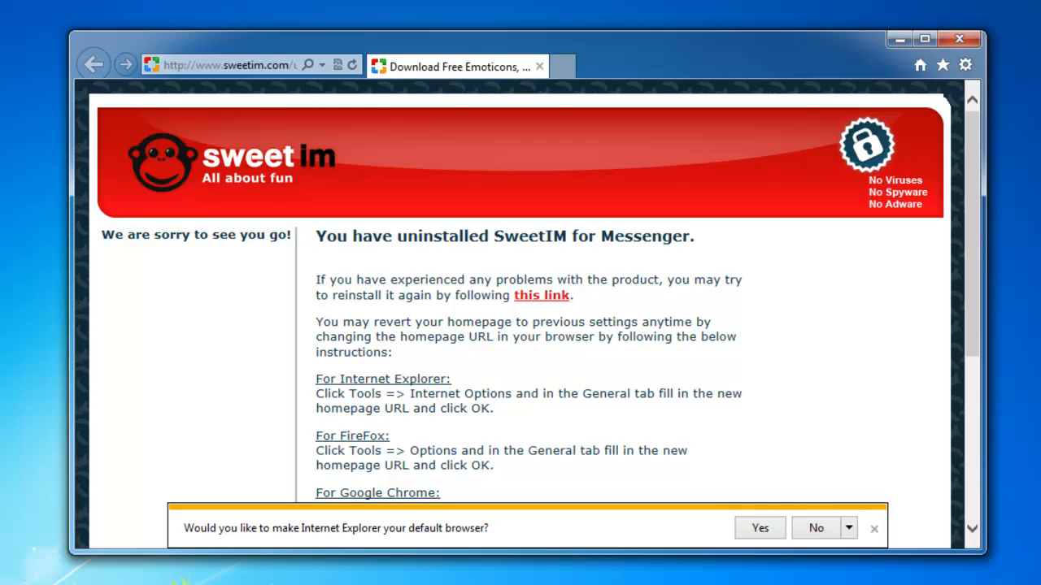
{"action": "mouse_move", "coordinate": [472, 60]}
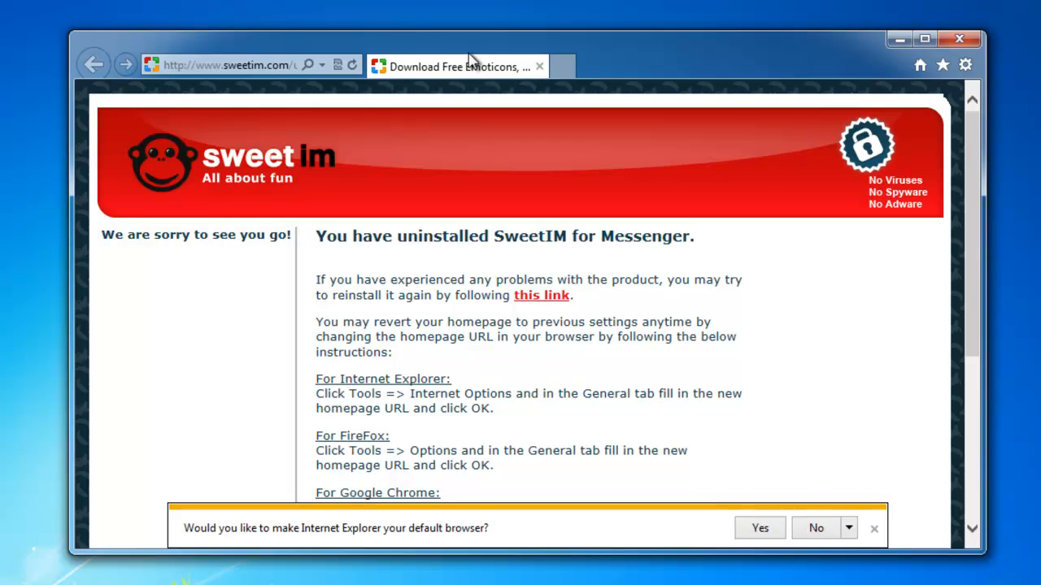
Step: Close the farewell page and remove the SweetPacks Firefox toolbar with avast! Browser Cleanup
{"action": "left_click", "coordinate": [959, 39]}
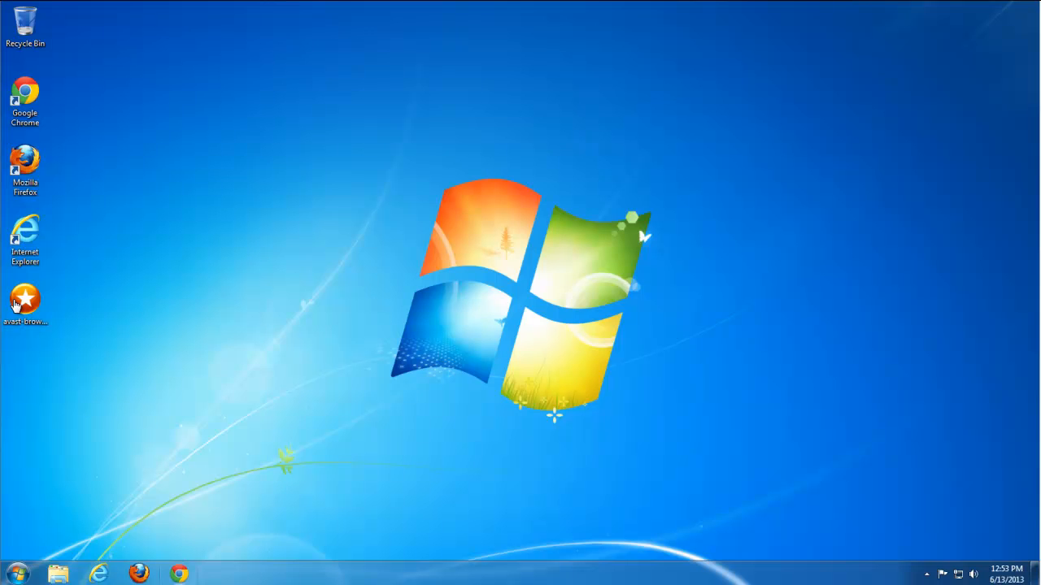
{"action": "left_click", "coordinate": [26, 301]}
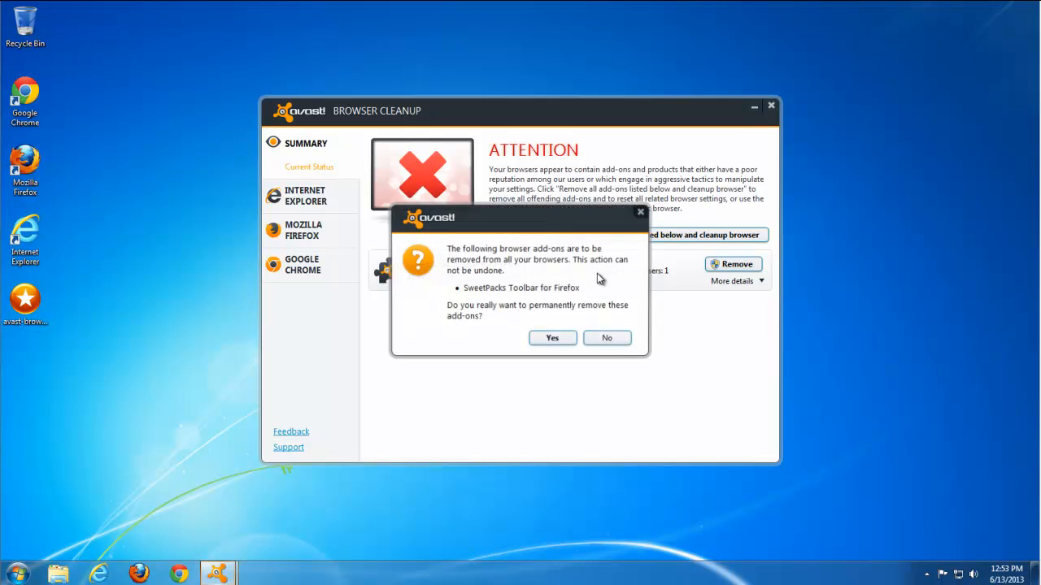
{"action": "left_click", "coordinate": [551, 338]}
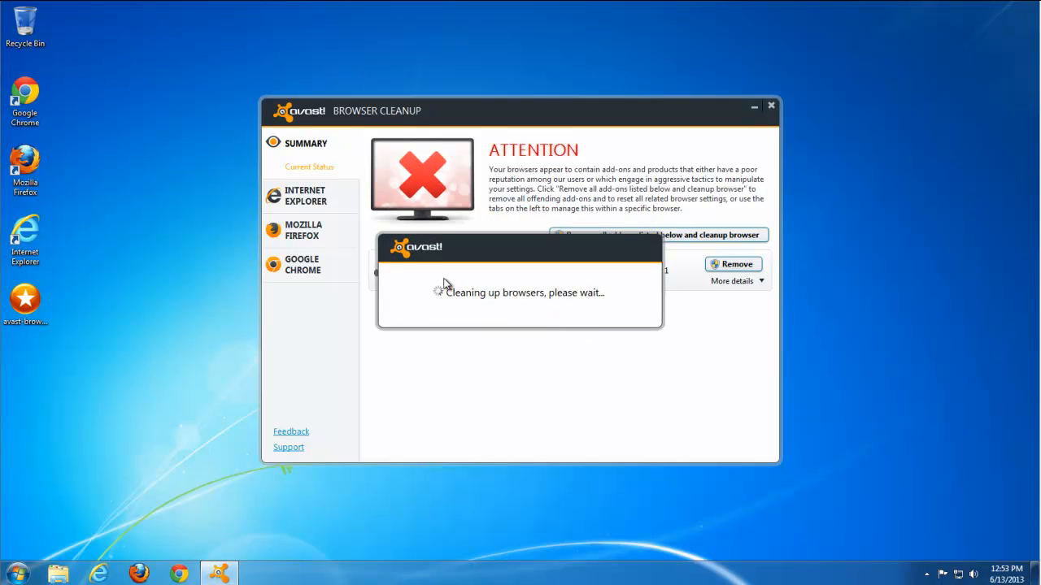
{"action": "mouse_move", "coordinate": [522, 284]}
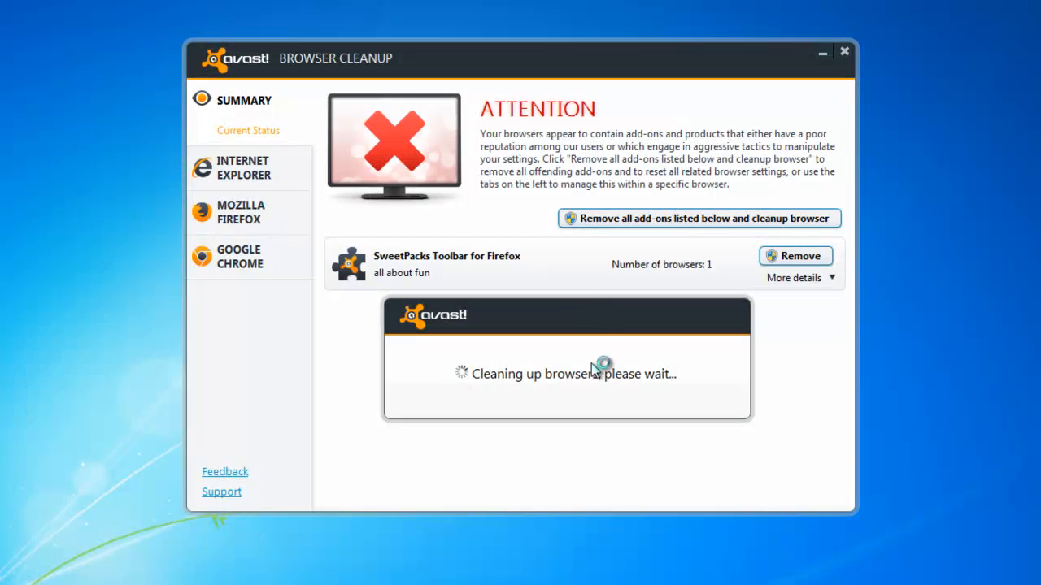
{"action": "left_click", "coordinate": [698, 218]}
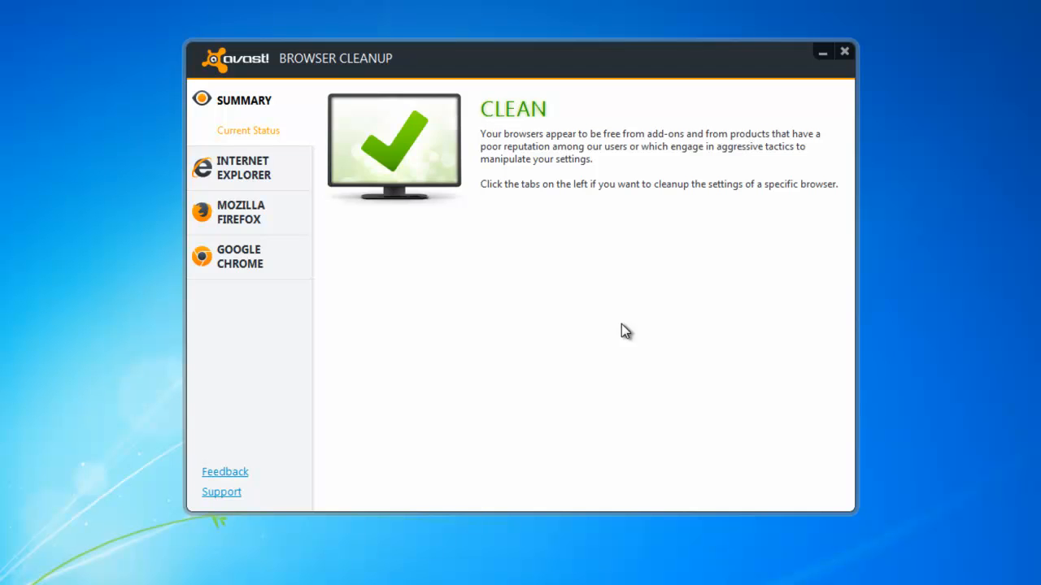
Step: Review each browser's detected add-ons and reset Internet Explorer's settings to default values
{"action": "left_click", "coordinate": [243, 168]}
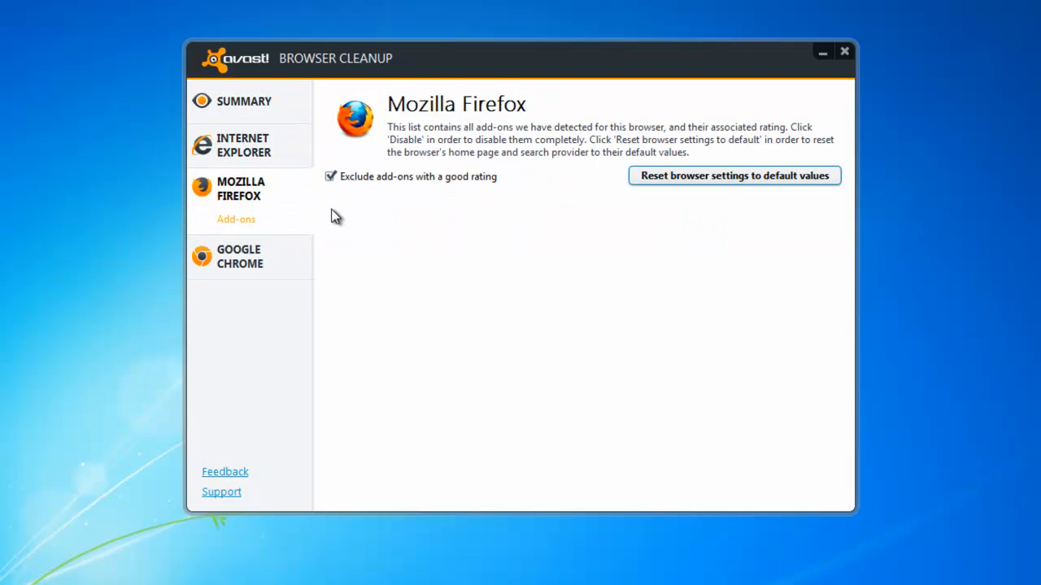
{"action": "left_click", "coordinate": [239, 256]}
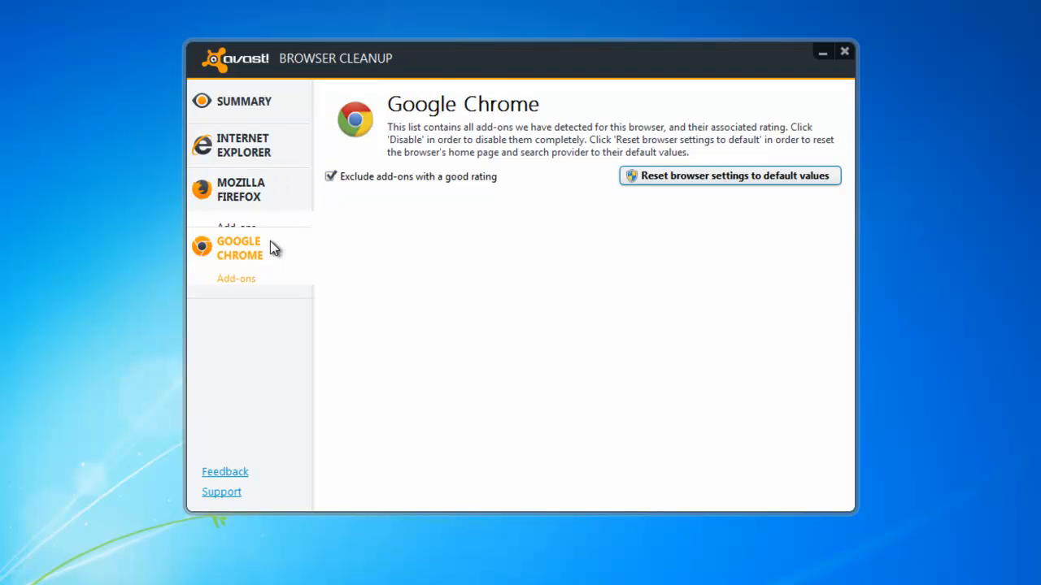
{"action": "left_click", "coordinate": [243, 144]}
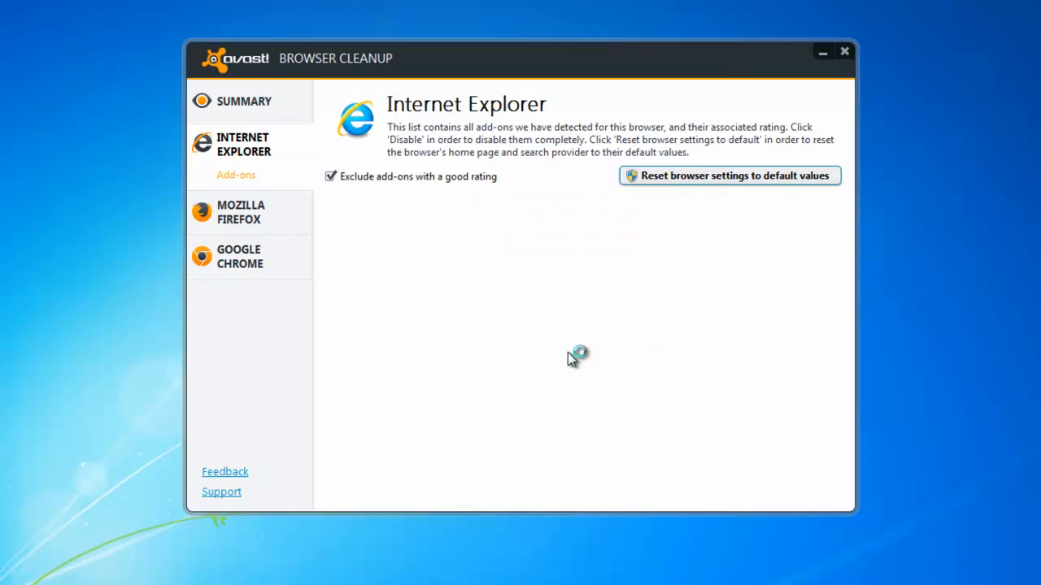
{"action": "left_click", "coordinate": [729, 176]}
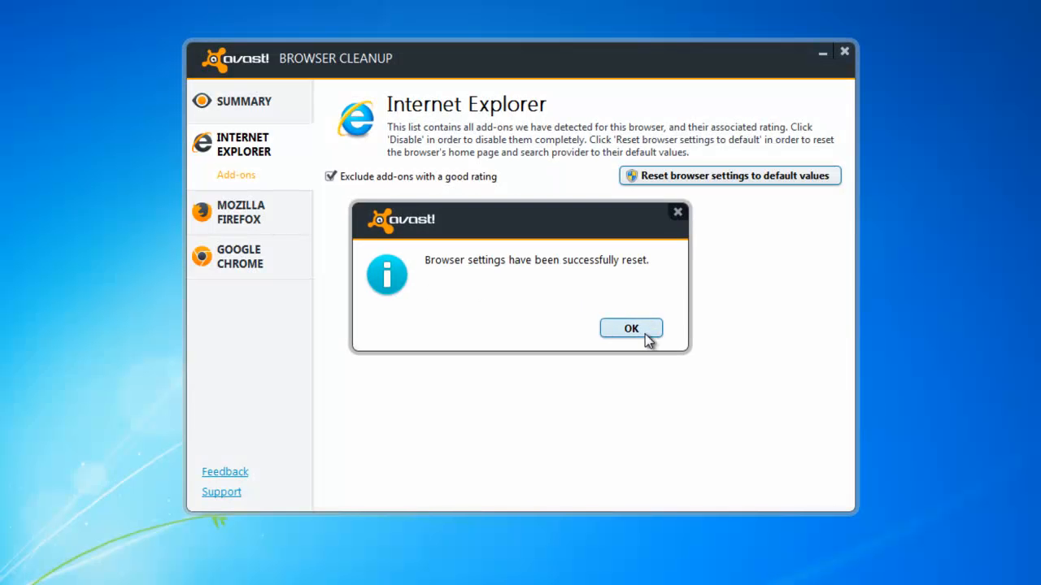
{"action": "left_click", "coordinate": [631, 327]}
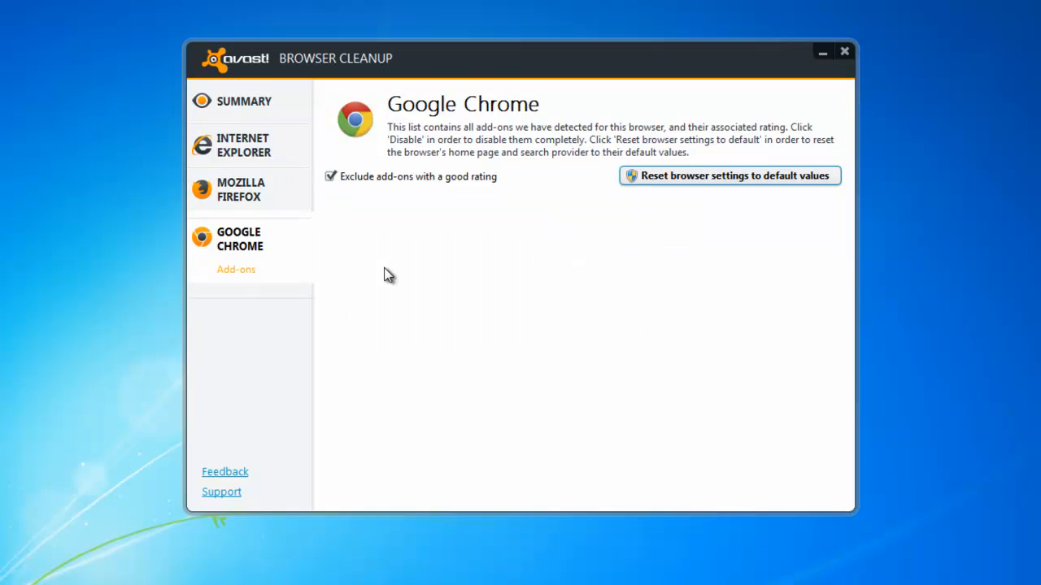
Step: Reset Google Chrome's settings to default values and close the cleanup tool
{"action": "left_click", "coordinate": [729, 175]}
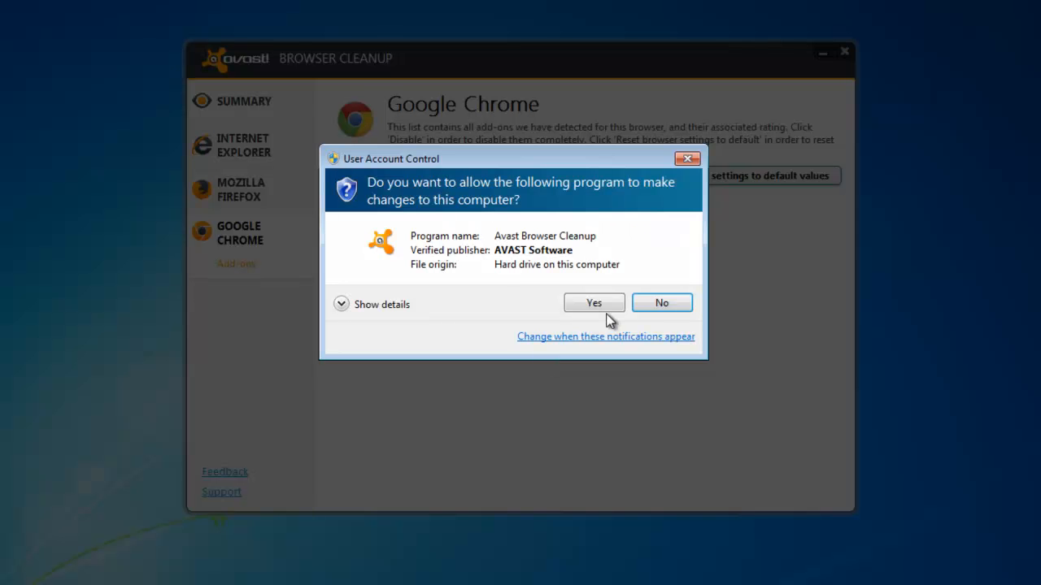
{"action": "left_click", "coordinate": [594, 303]}
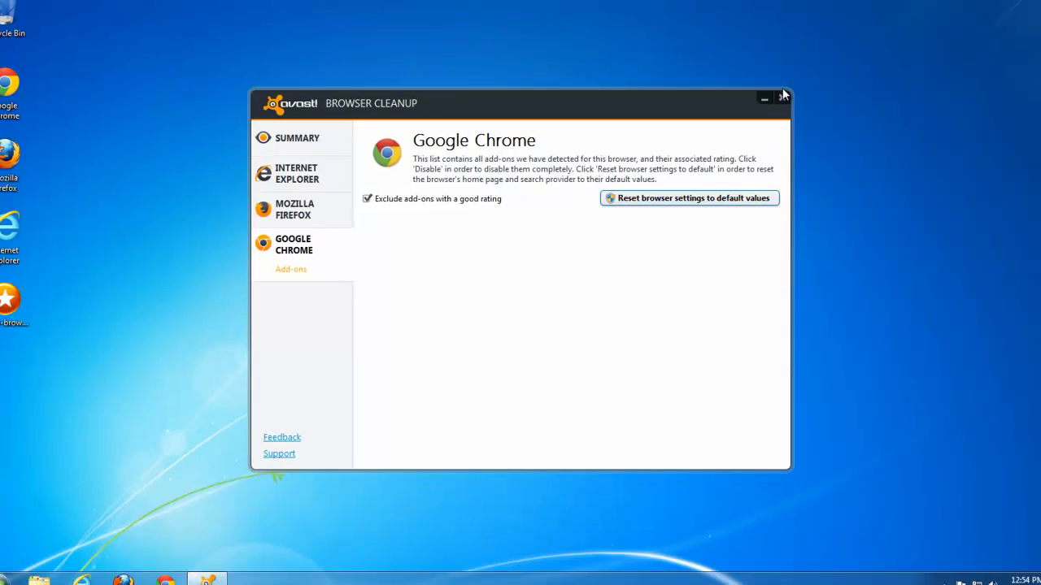
{"action": "left_click", "coordinate": [783, 97]}
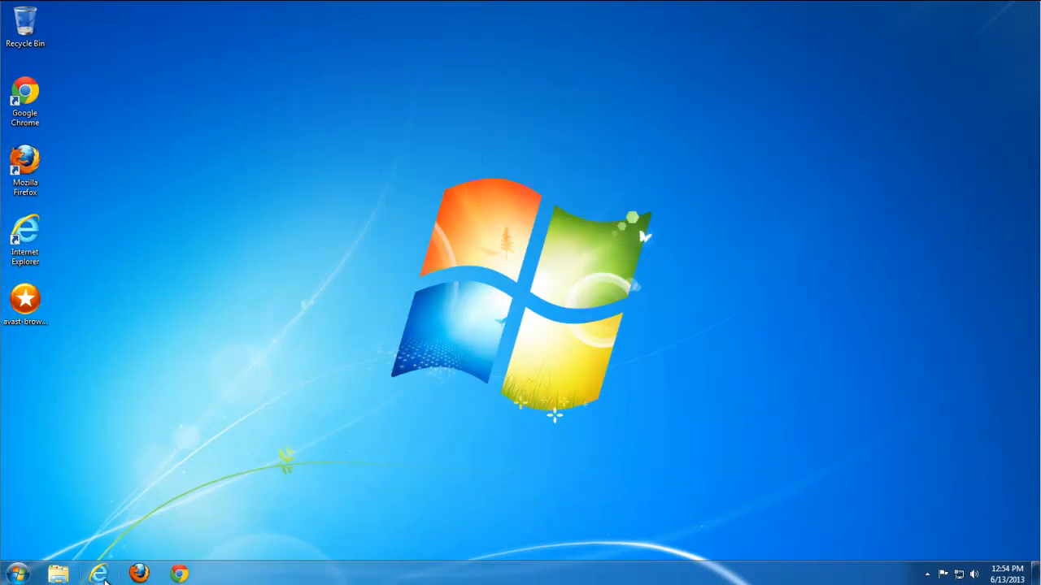
Step: In Internet Options, enable deleting browsing history on exit and delete the current history
{"action": "left_click", "coordinate": [1018, 53]}
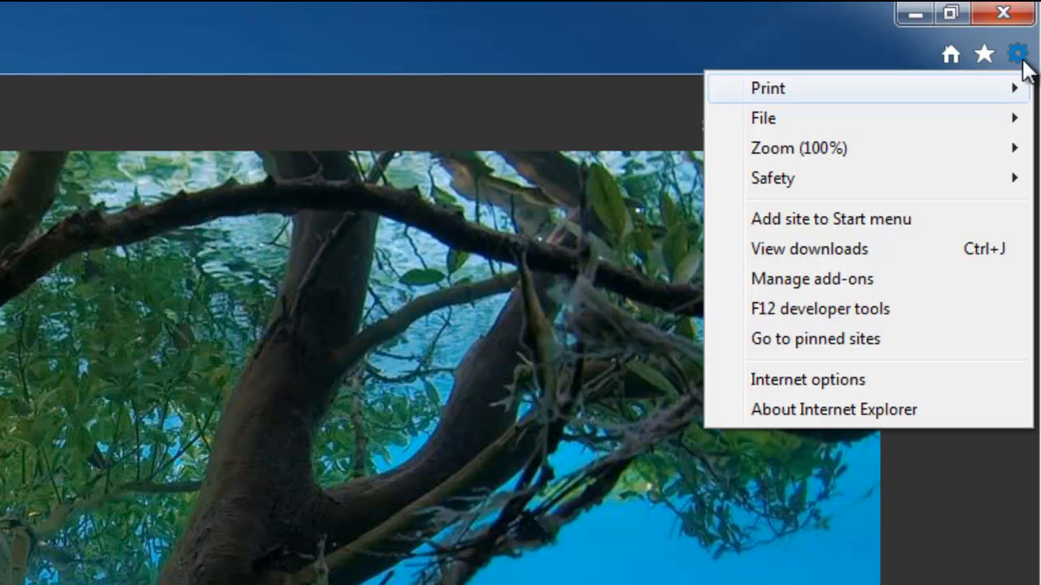
{"action": "left_click", "coordinate": [807, 380]}
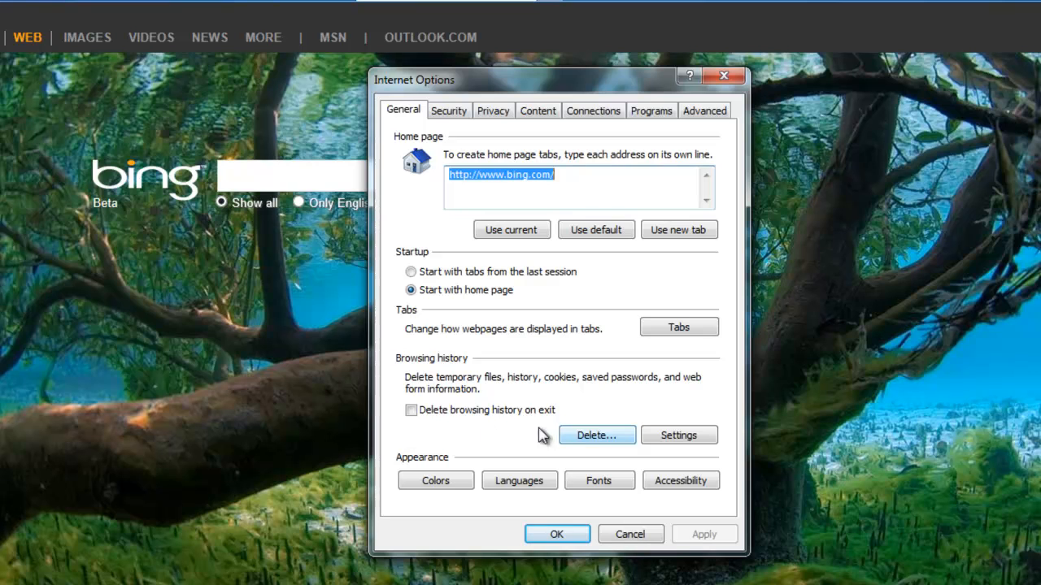
{"action": "left_click", "coordinate": [411, 410]}
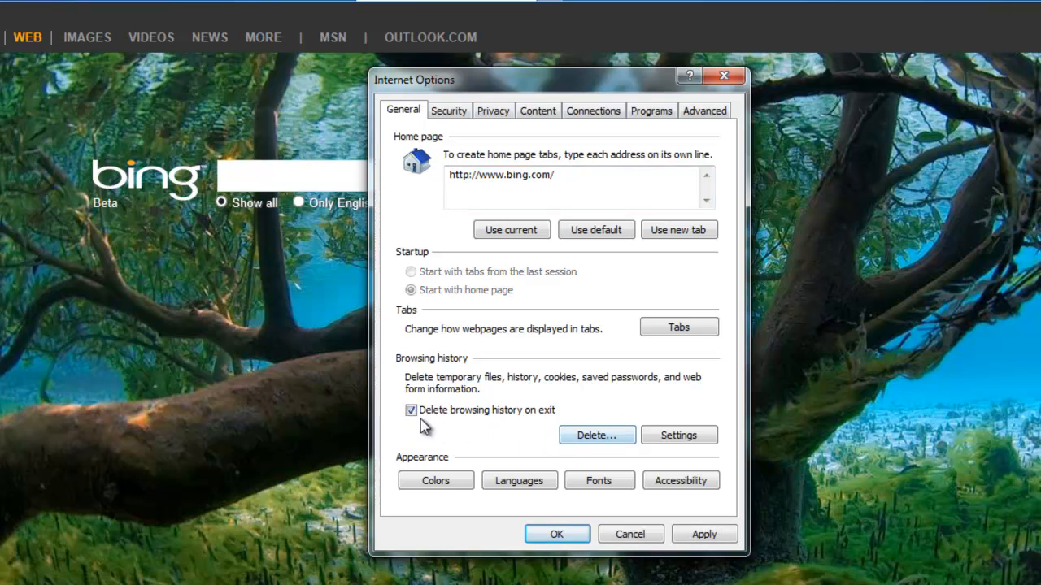
{"action": "left_click", "coordinate": [597, 435]}
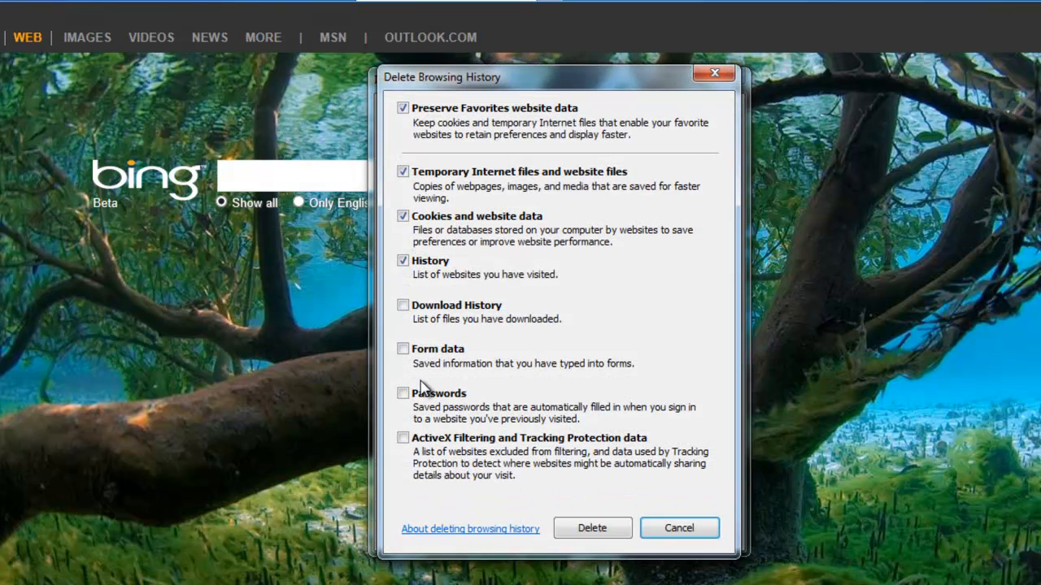
{"action": "left_click", "coordinate": [403, 305]}
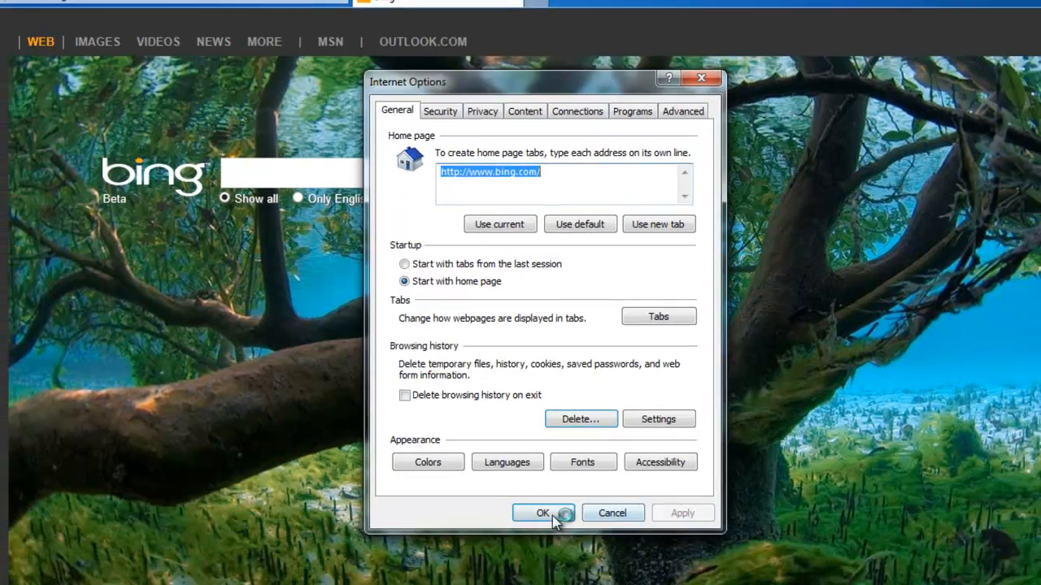
{"action": "left_click", "coordinate": [542, 512]}
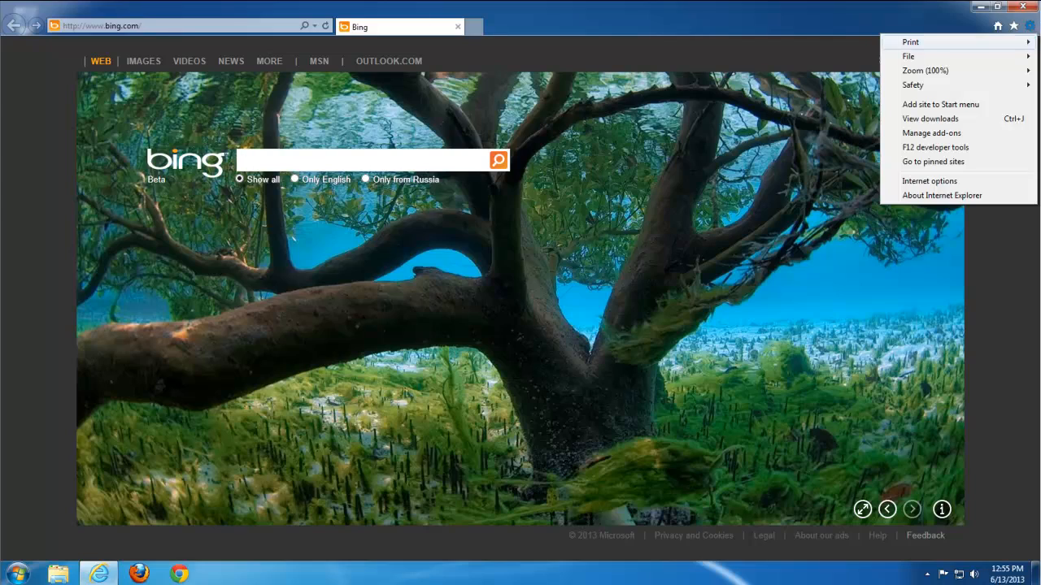
Step: Remove the SweetIM search provider in Manage add-ons, leaving only Bing
{"action": "left_click", "coordinate": [931, 132]}
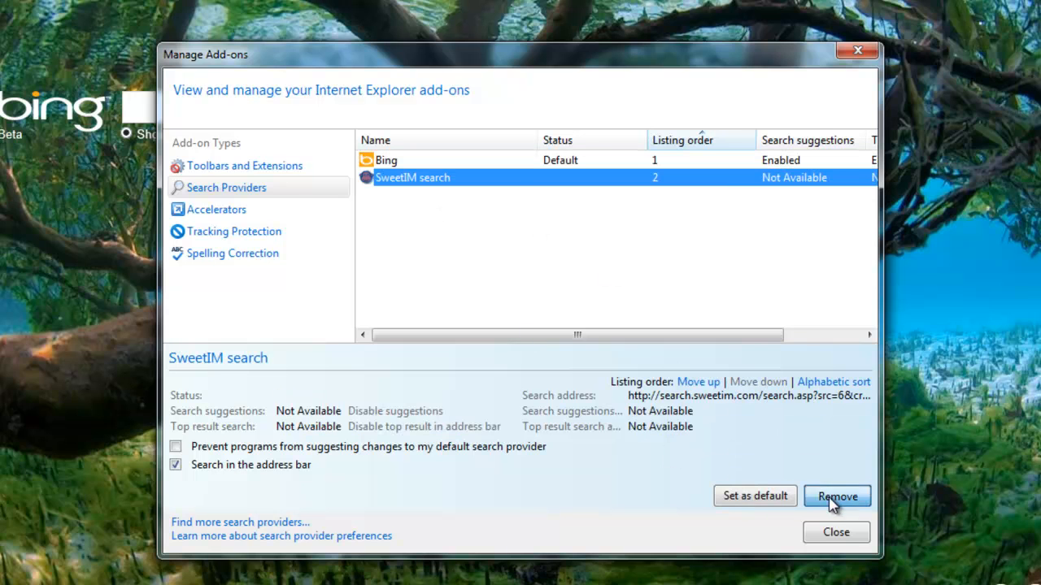
{"action": "left_click", "coordinate": [837, 496]}
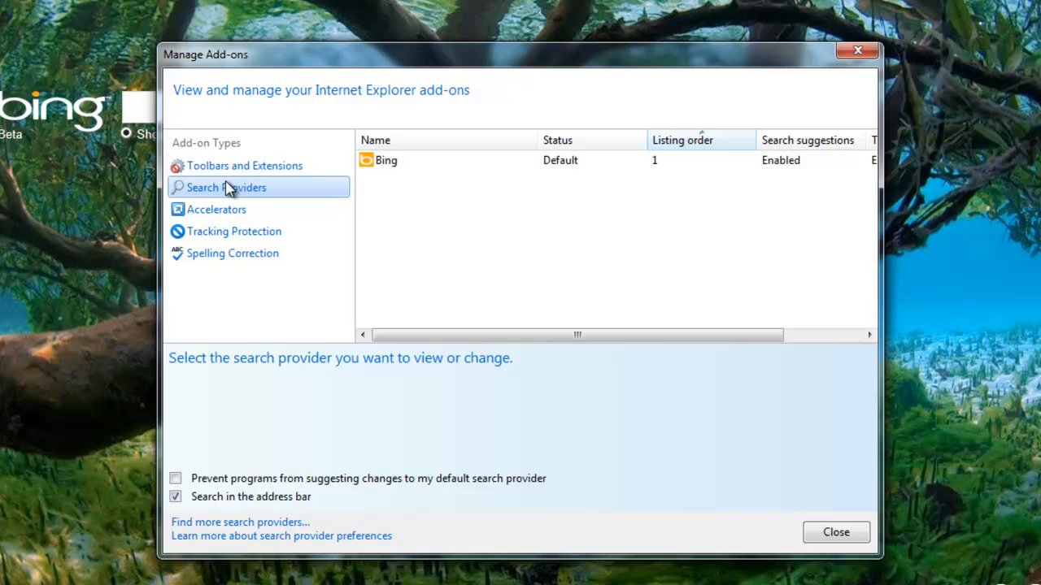
{"action": "left_click", "coordinate": [835, 532]}
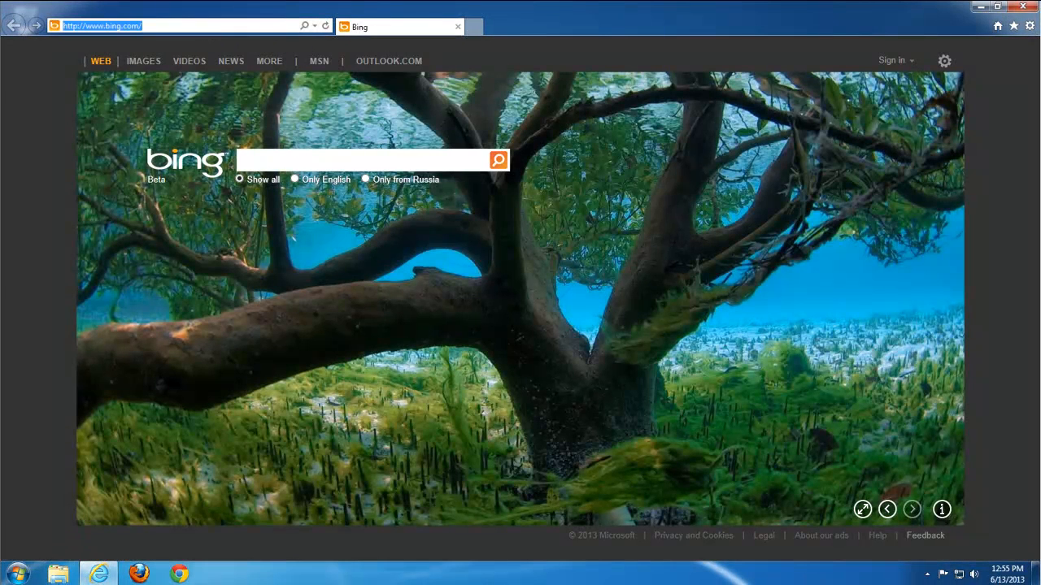
{"action": "mouse_move", "coordinate": [14, 26]}
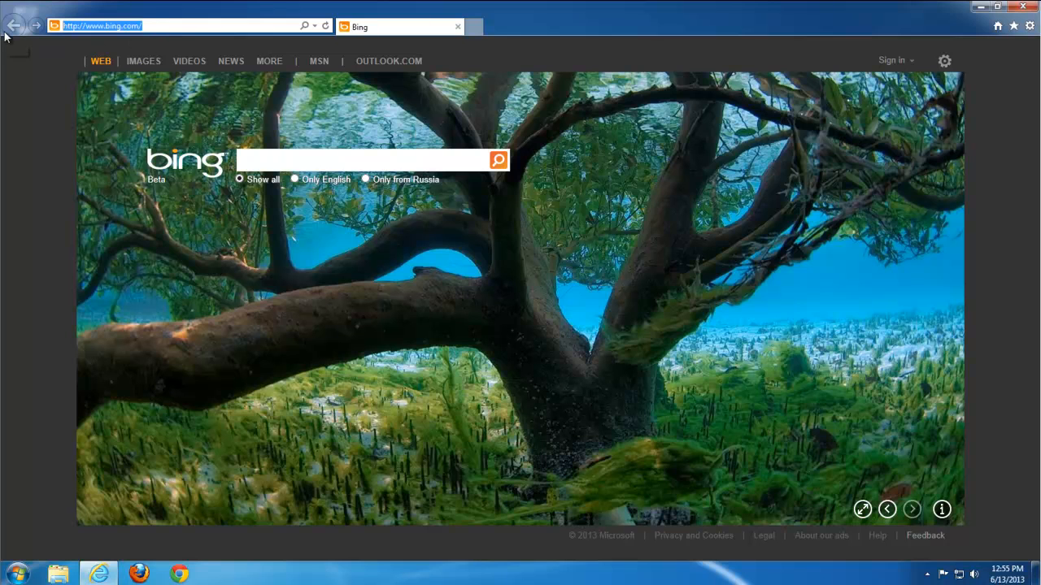
{"action": "type", "text": "google.ru/firefox"}
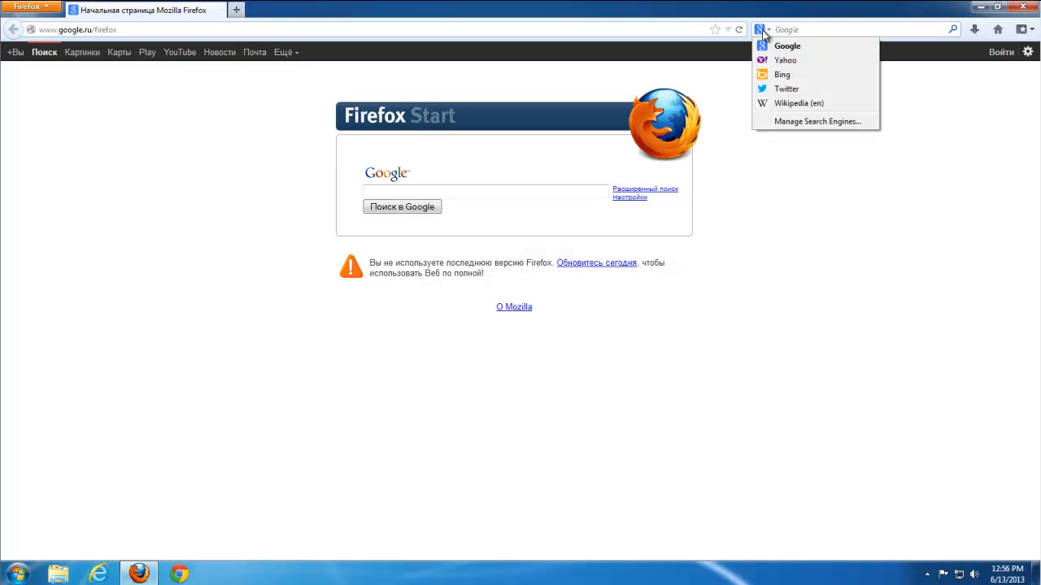
{"action": "left_click", "coordinate": [818, 121]}
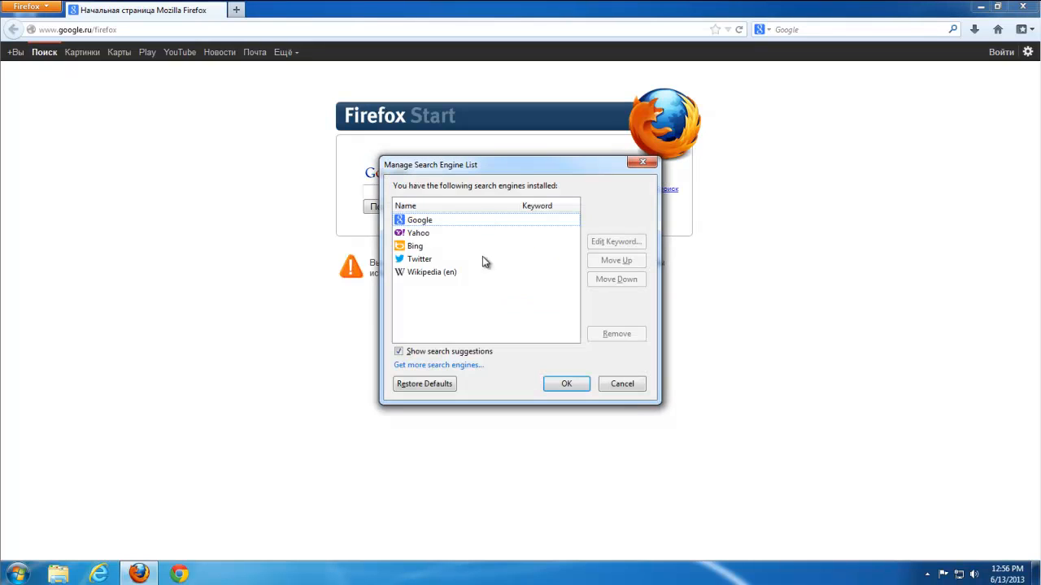
{"action": "left_click", "coordinate": [419, 259]}
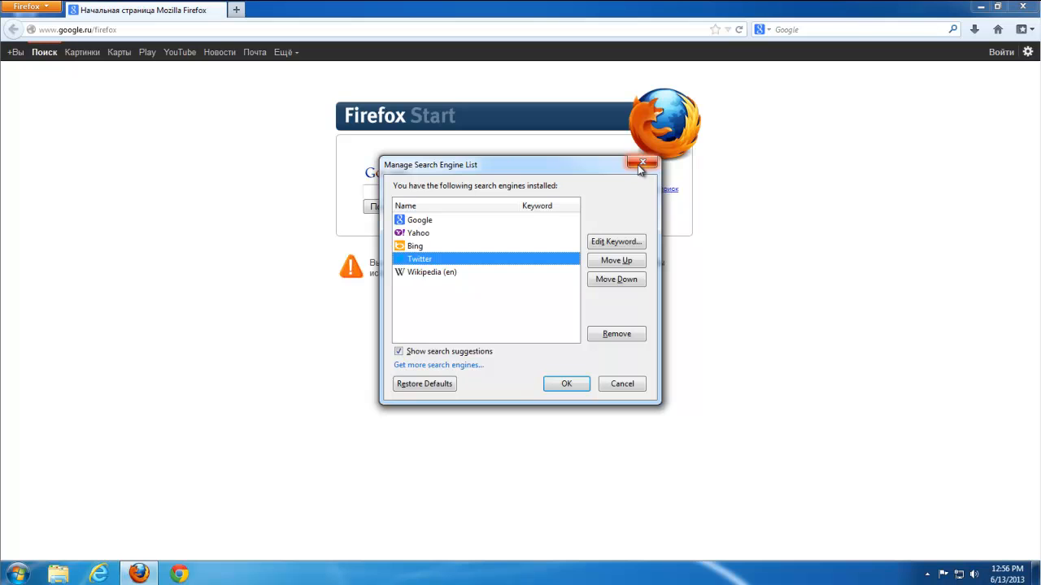
{"action": "mouse_move", "coordinate": [642, 164]}
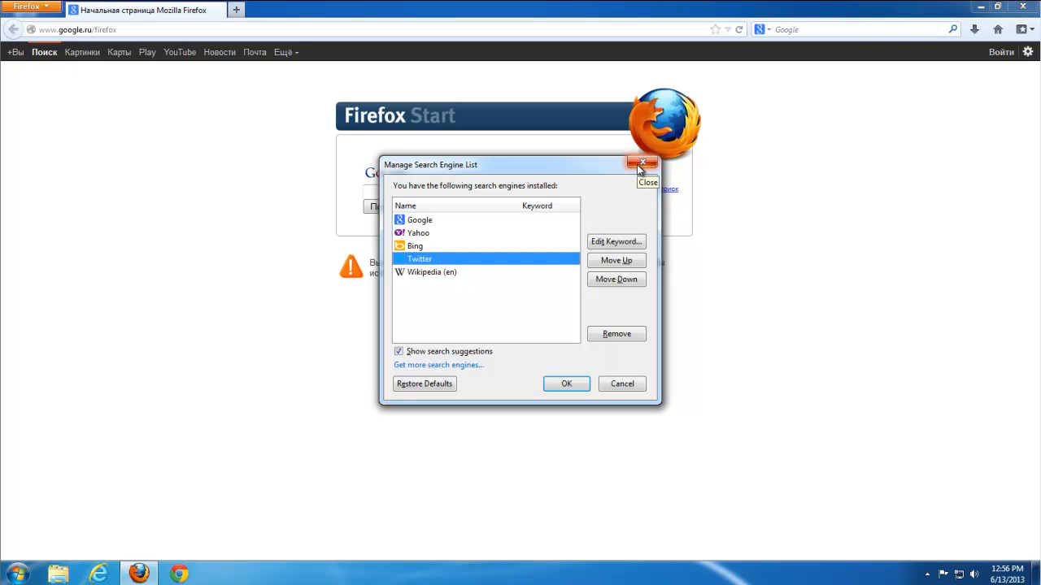
{"action": "left_click", "coordinate": [642, 164]}
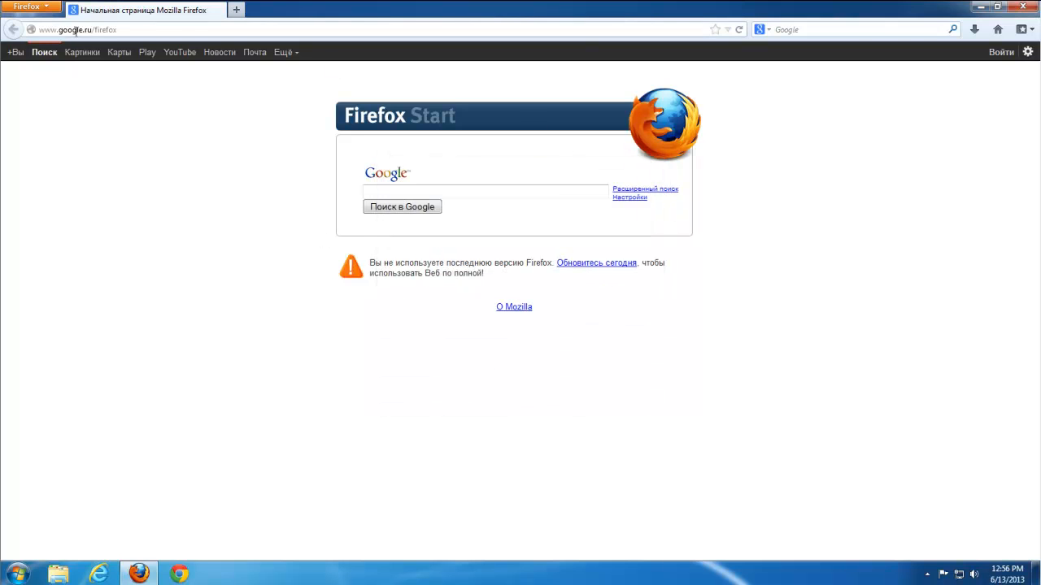
{"action": "left_click", "coordinate": [236, 9]}
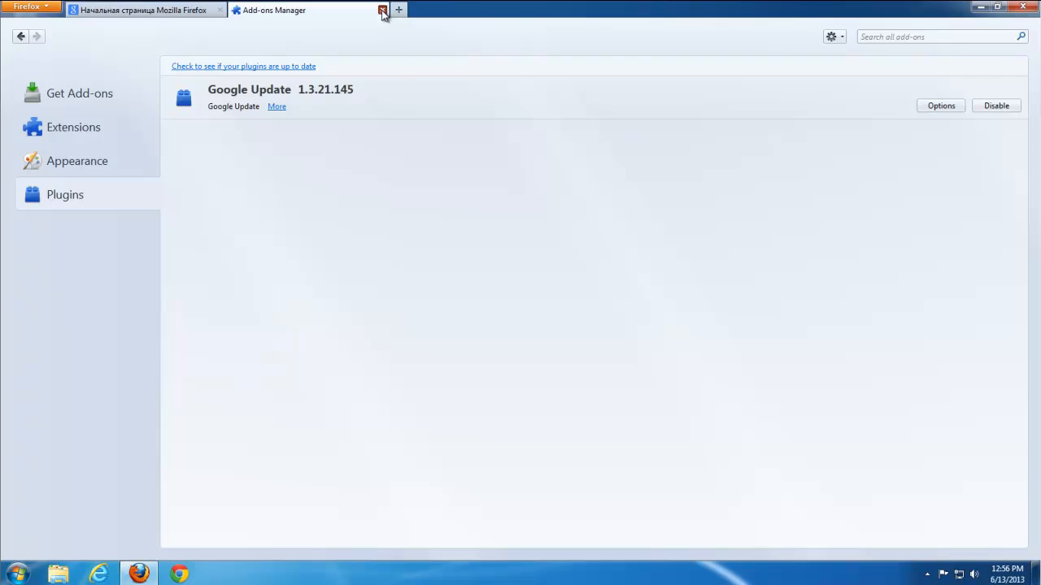
{"action": "left_click", "coordinate": [27, 6]}
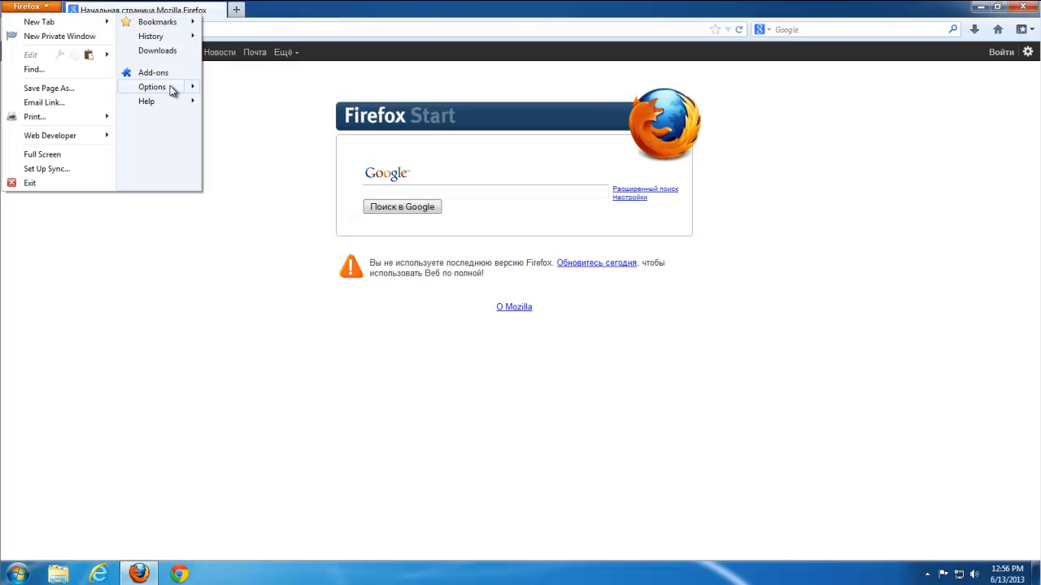
{"action": "left_click", "coordinate": [152, 87]}
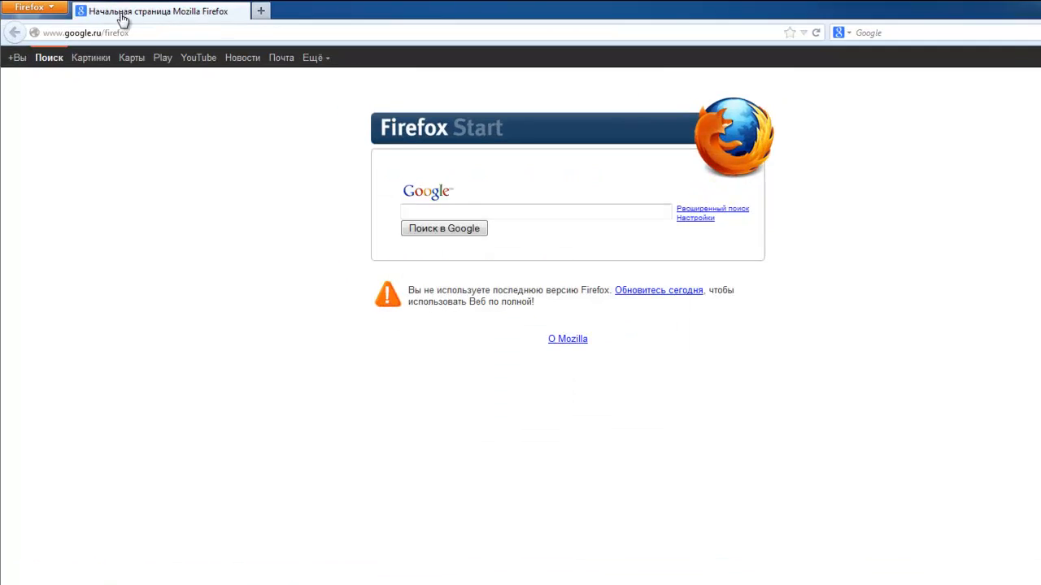
{"action": "type", "text": "about:config"}
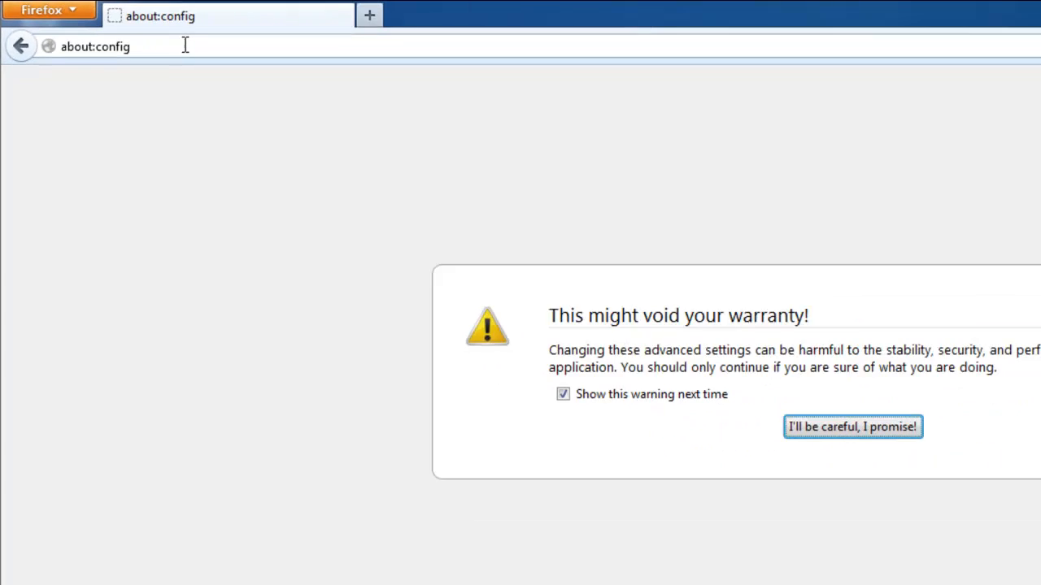
Step: Filter about:config for 'sweet' and then 'search' to confirm Google is the default engine
{"action": "left_click", "coordinate": [852, 426]}
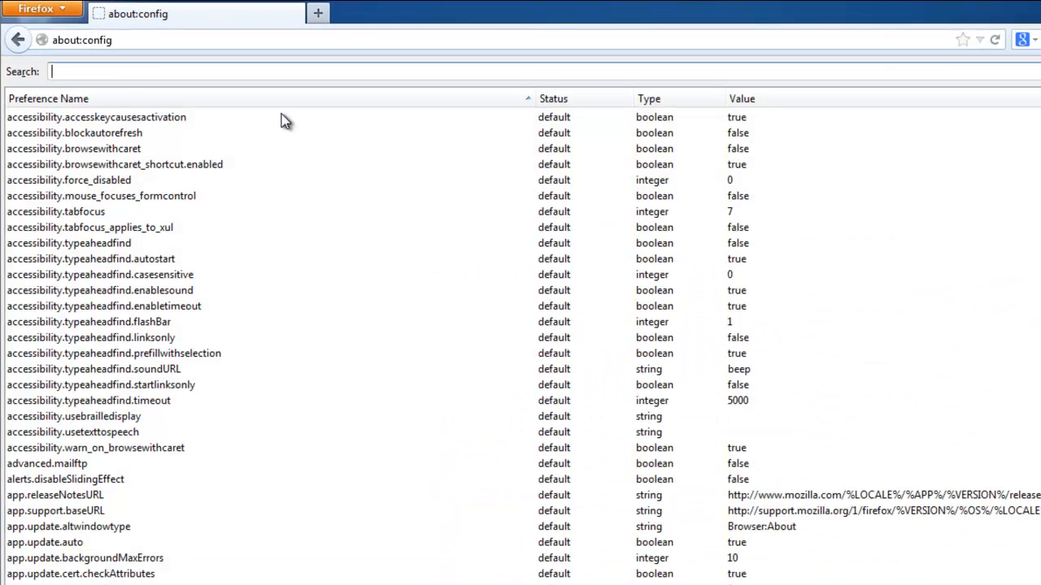
{"action": "type", "text": "sweet"}
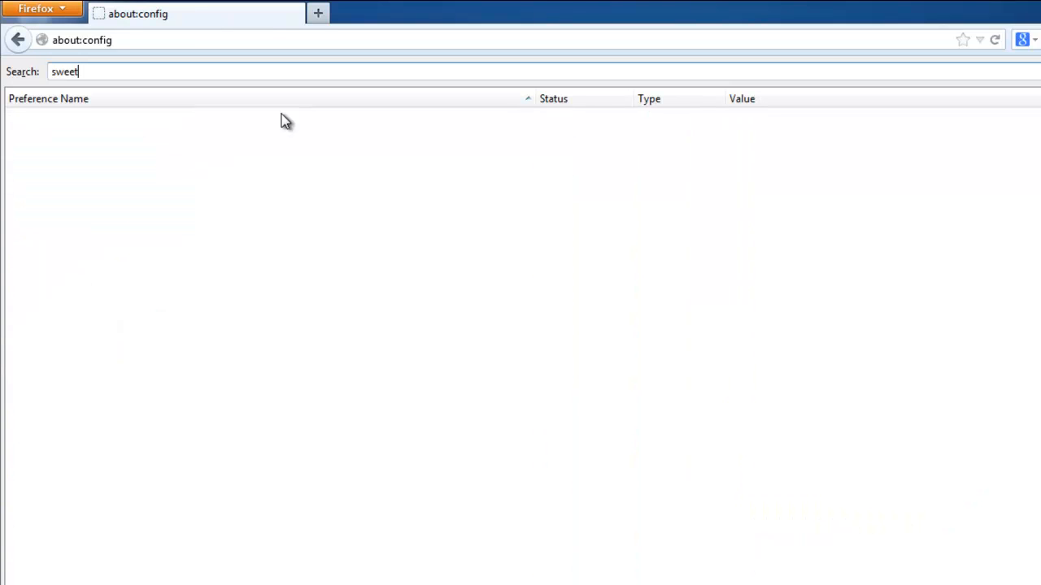
{"action": "type", "text": "search"}
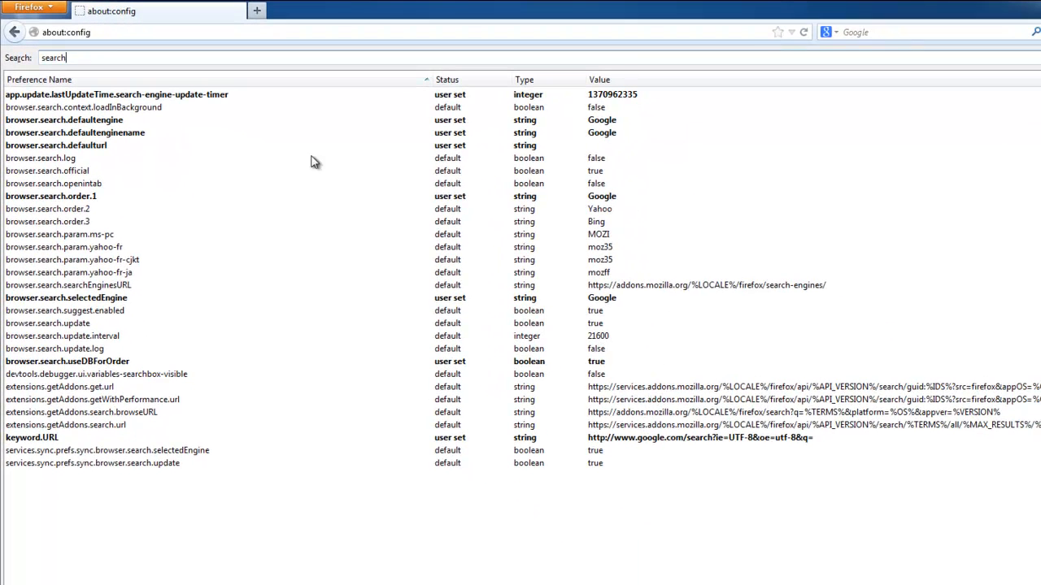
{"action": "mouse_move", "coordinate": [658, 344]}
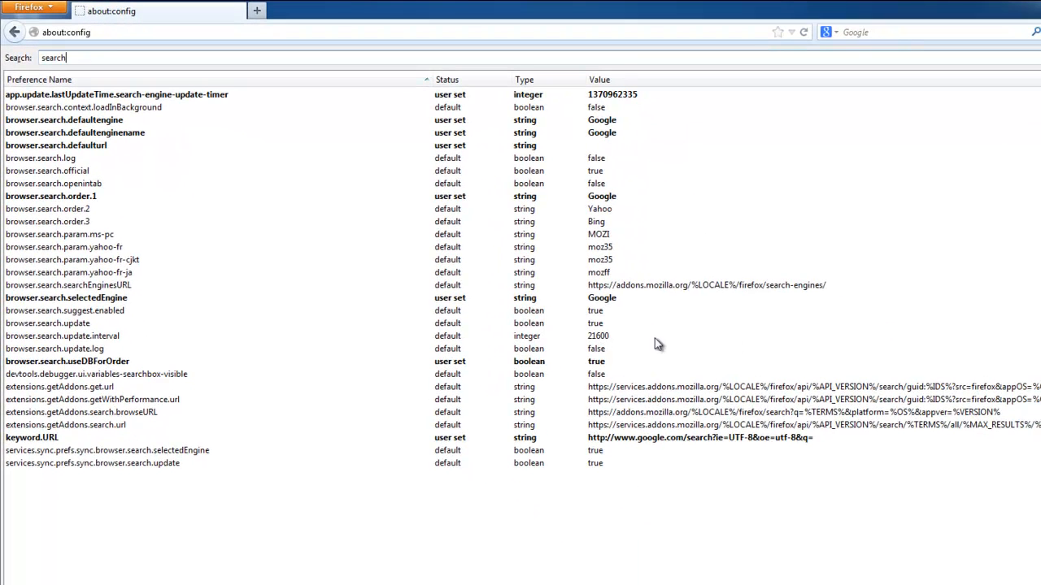
{"action": "left_click", "coordinate": [831, 32]}
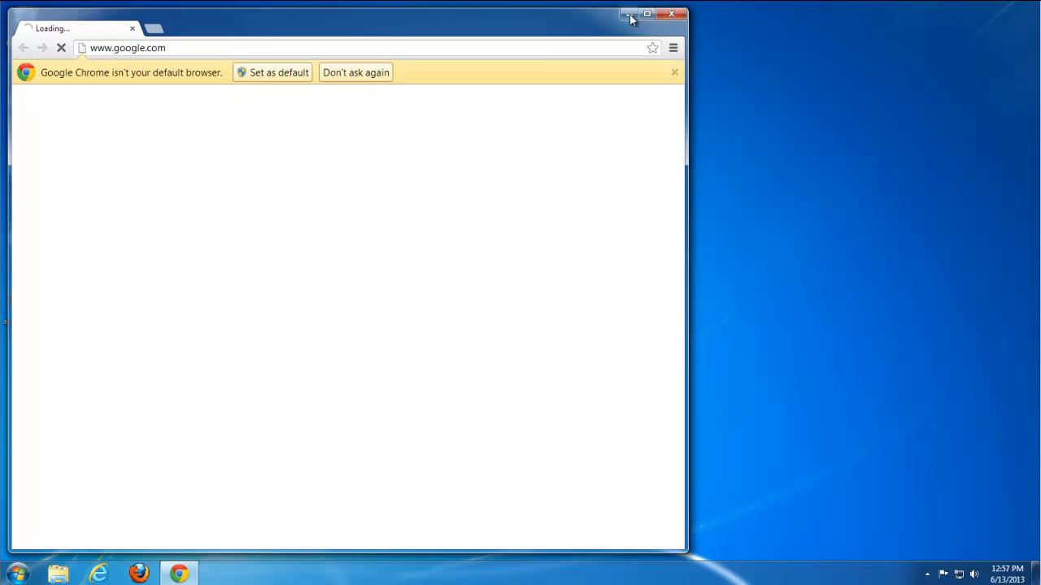
Step: Maximize the Chrome window and go to Settings from the main menu
{"action": "left_click", "coordinate": [648, 13]}
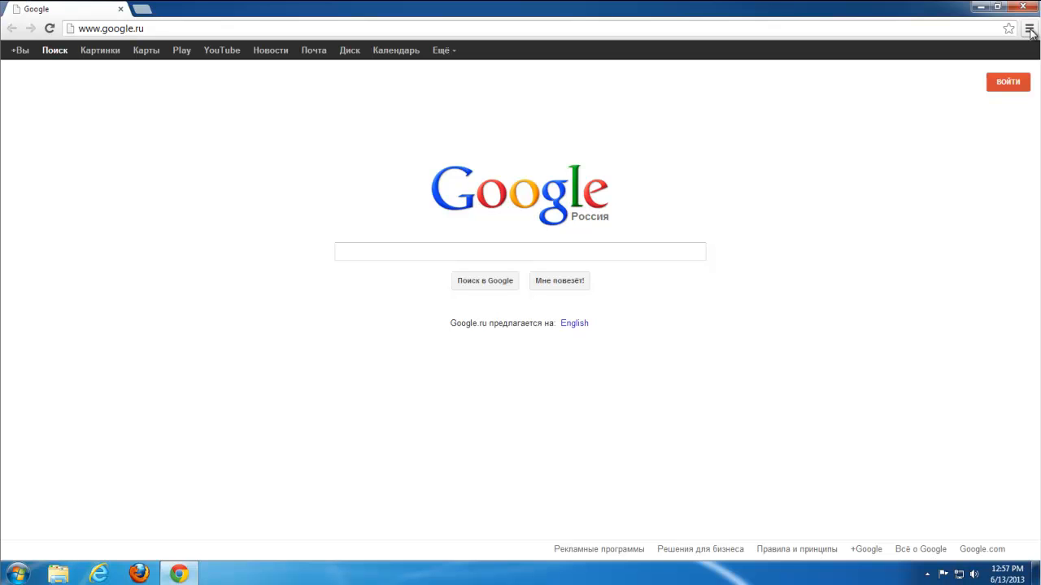
{"action": "left_click", "coordinate": [1028, 28]}
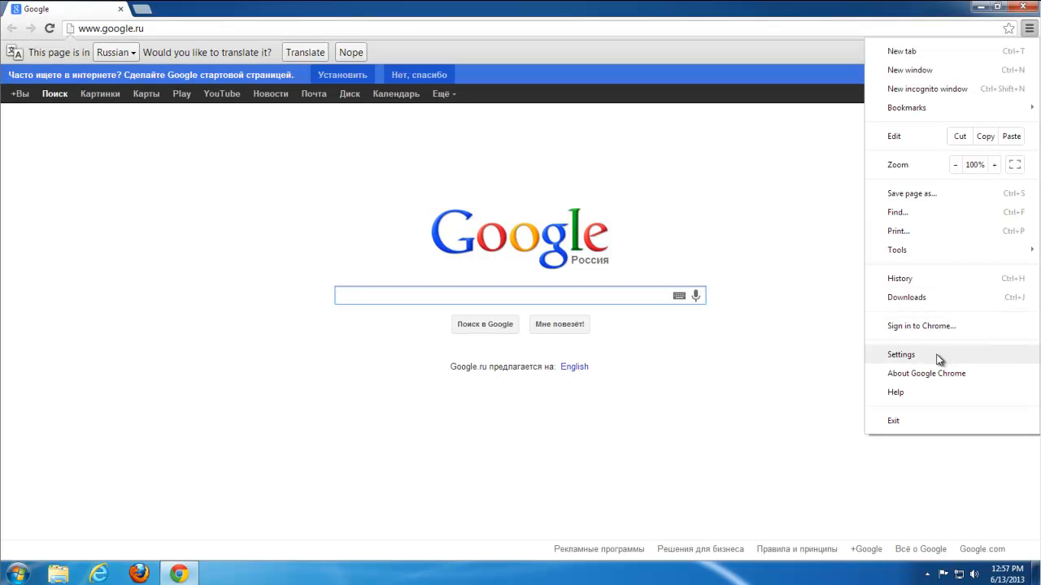
{"action": "left_click", "coordinate": [900, 353]}
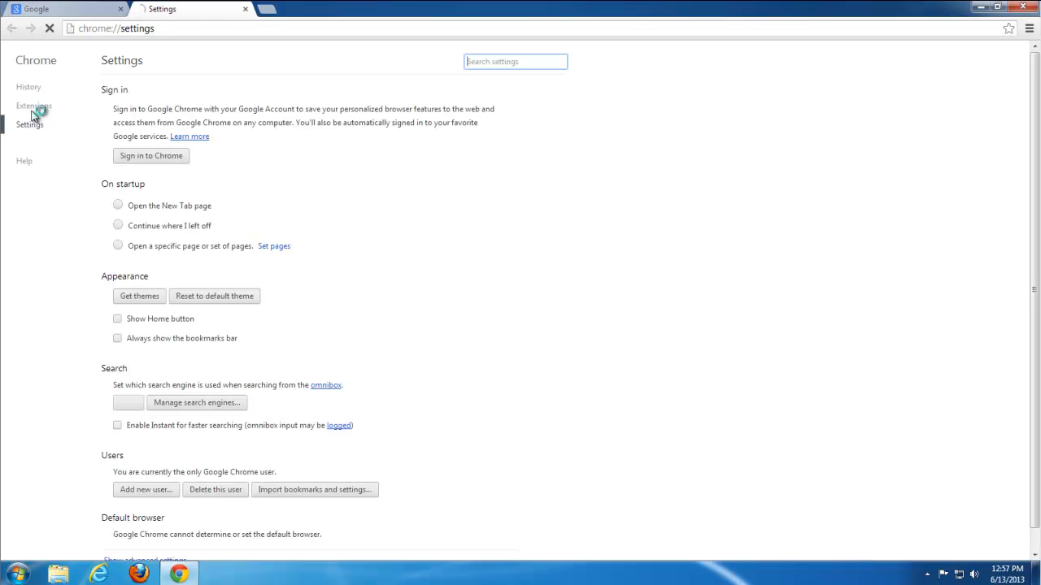
Step: Confirm no extensions are installed and show the Home button with the New Tab page
{"action": "left_click", "coordinate": [34, 106]}
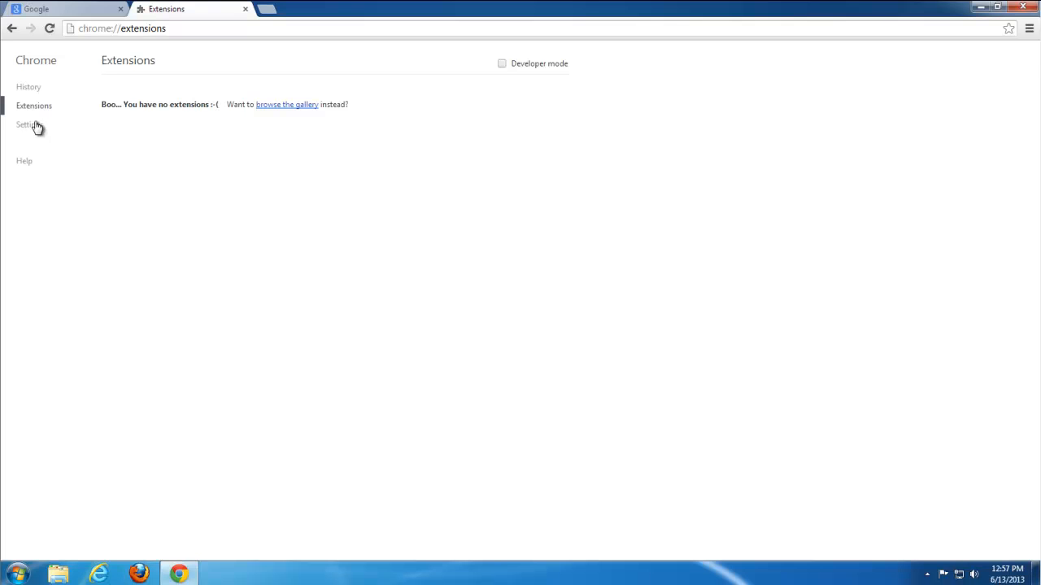
{"action": "left_click", "coordinate": [27, 125]}
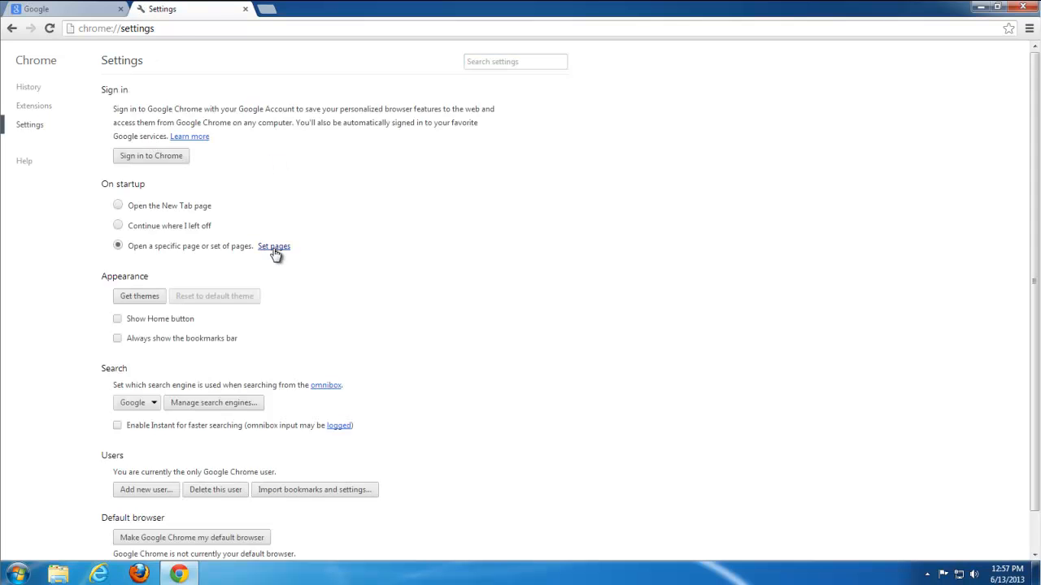
{"action": "left_click", "coordinate": [274, 247]}
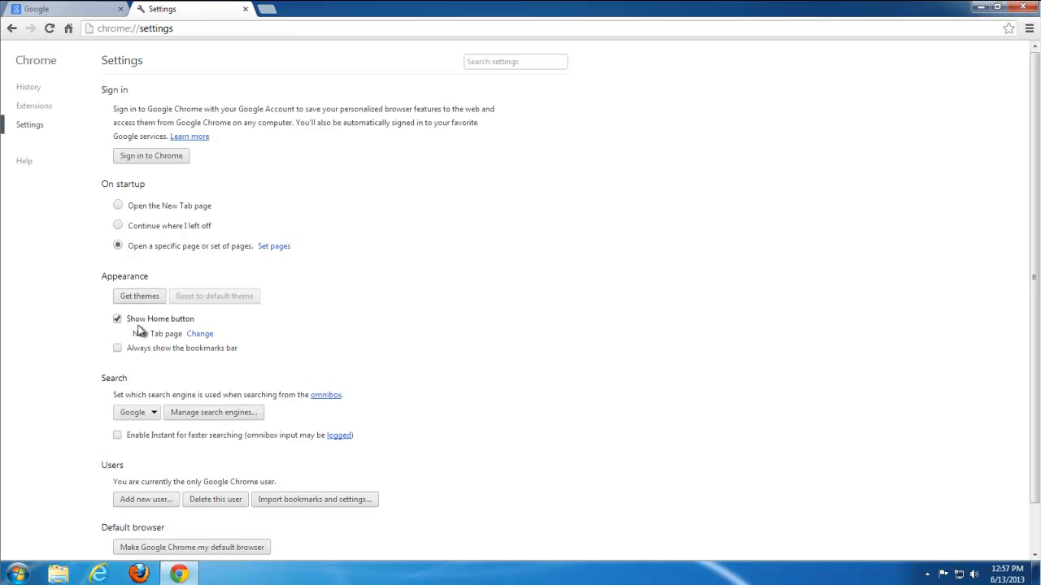
{"action": "left_click", "coordinate": [199, 333]}
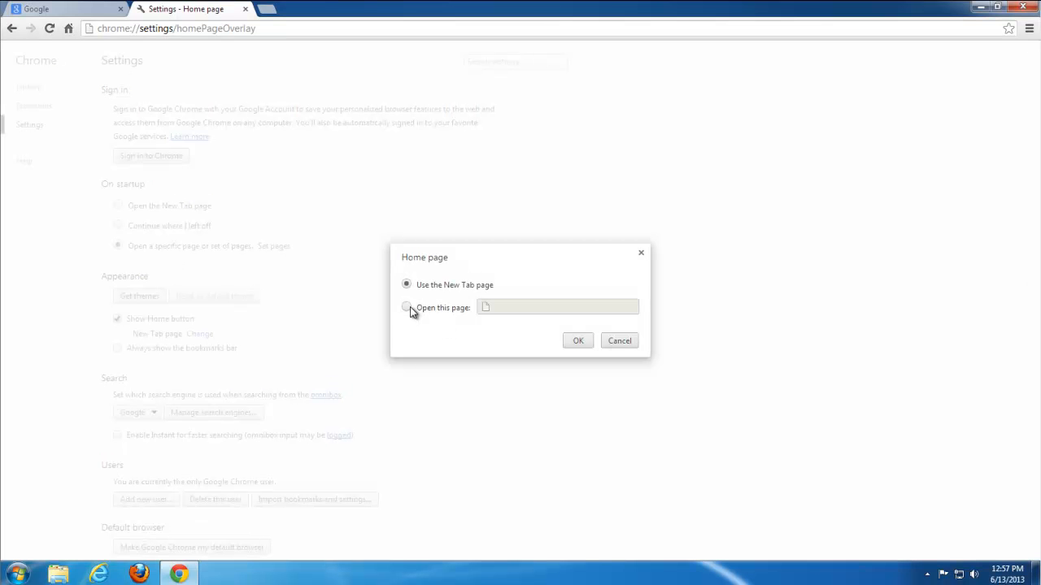
{"action": "left_click", "coordinate": [578, 341]}
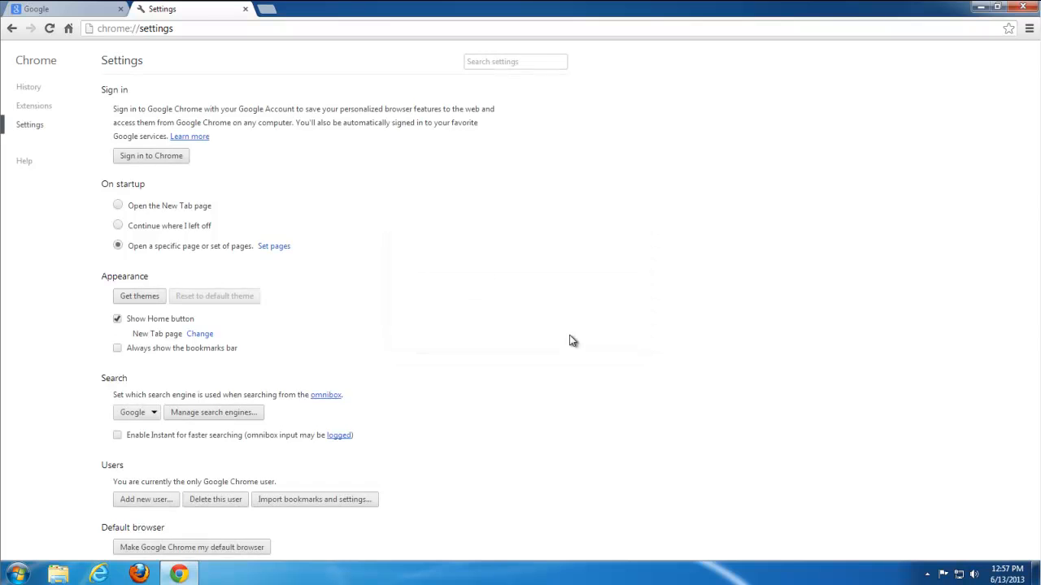
Step: Review the search engines list, then close Chrome
{"action": "left_click", "coordinate": [213, 412]}
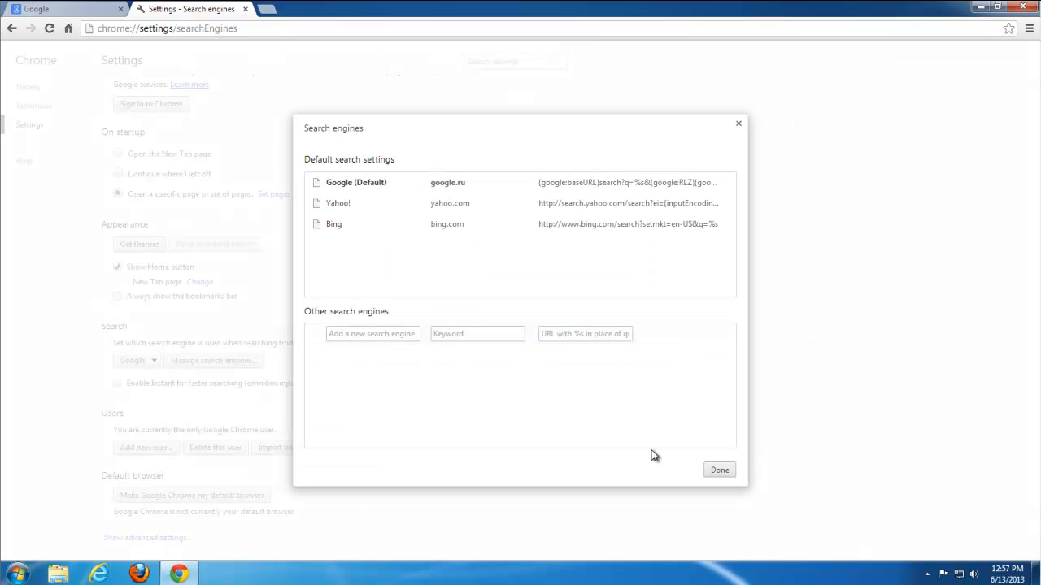
{"action": "left_click", "coordinate": [719, 470]}
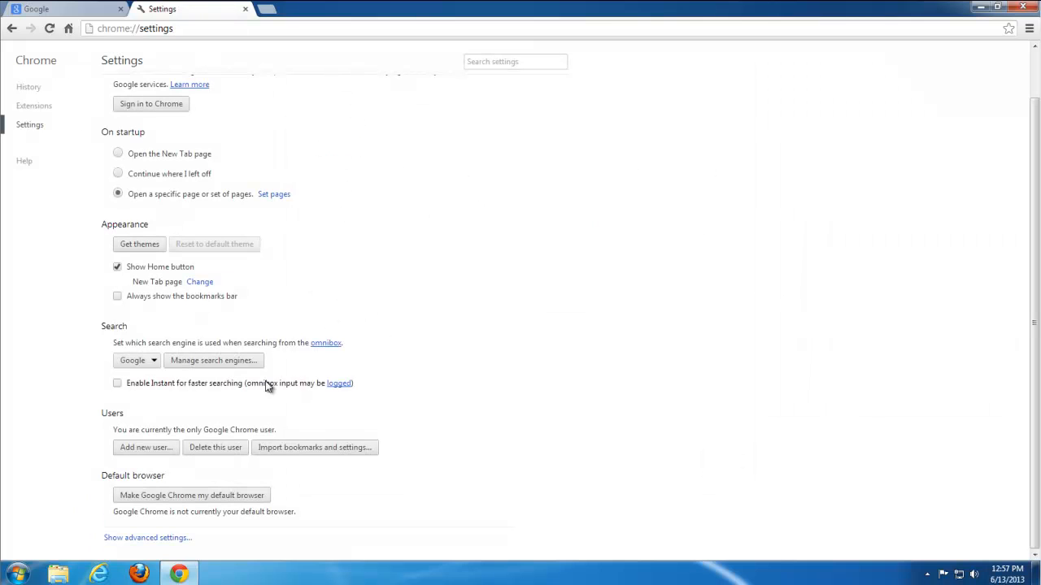
{"action": "left_click", "coordinate": [53, 8]}
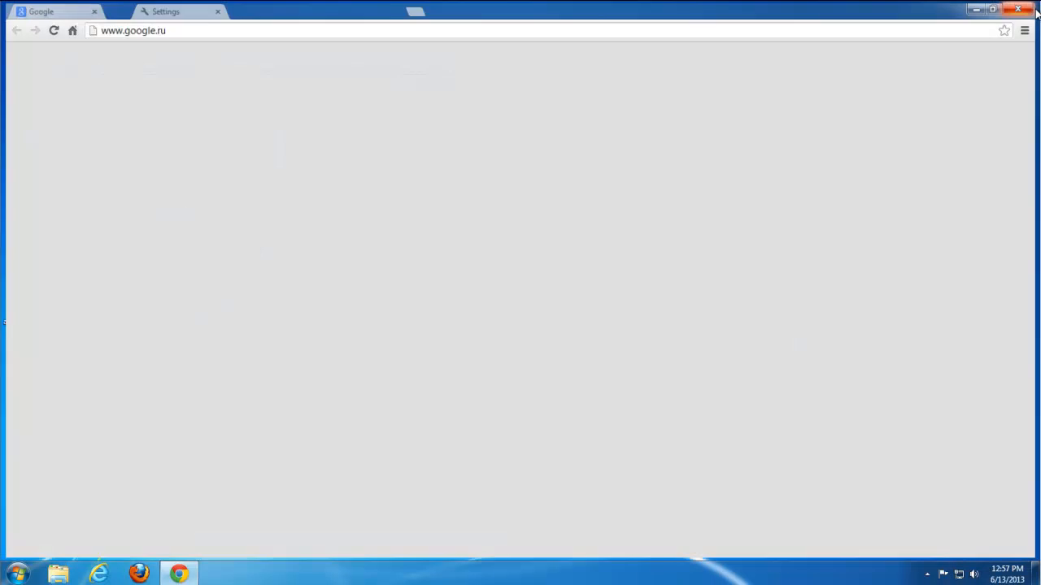
{"action": "left_click", "coordinate": [17, 573]}
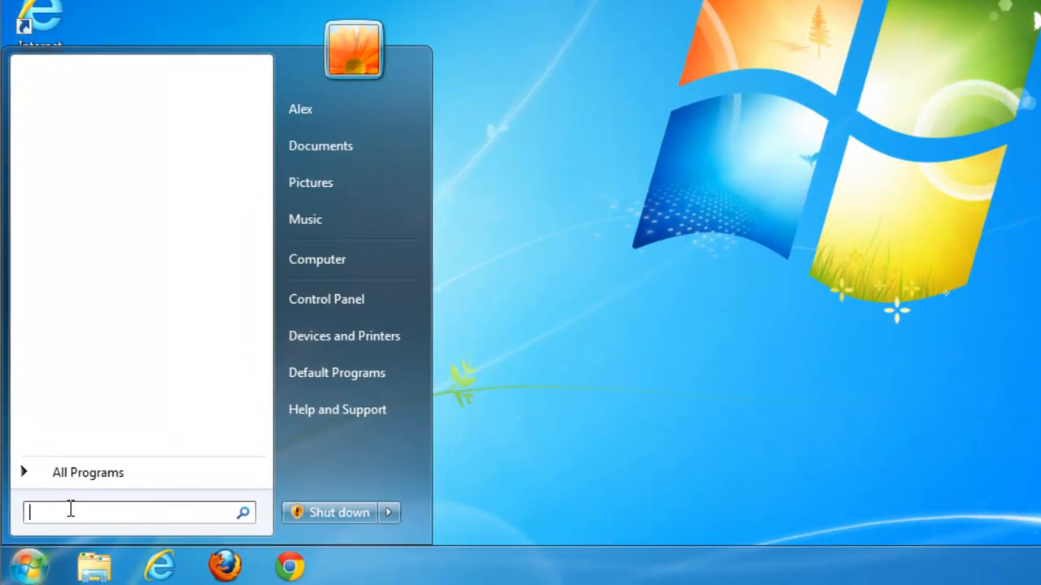
Step: Launch regedit from Start menu search and accept the User Account Control prompt
{"action": "type", "text": "regedit"}
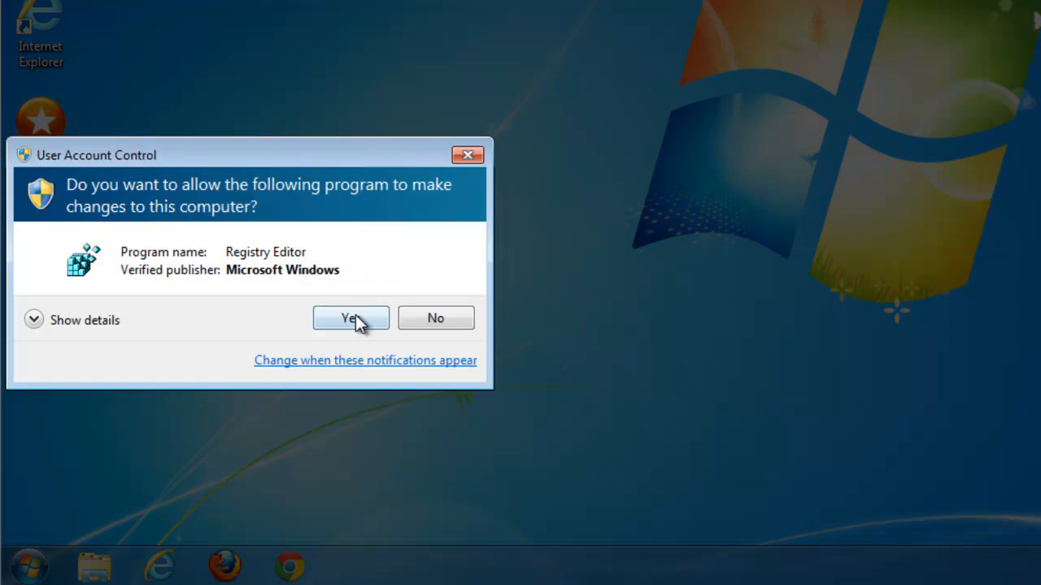
{"action": "left_click", "coordinate": [350, 318]}
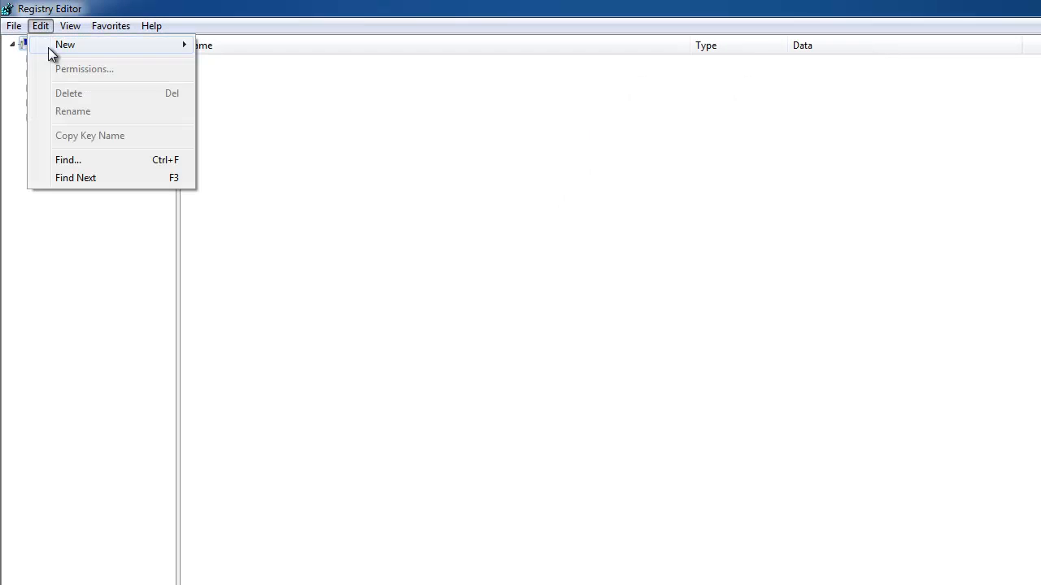
Step: Search the registry for 'sweetpacks' and begin a Start menu search for 'swee'
{"action": "left_click", "coordinate": [68, 159]}
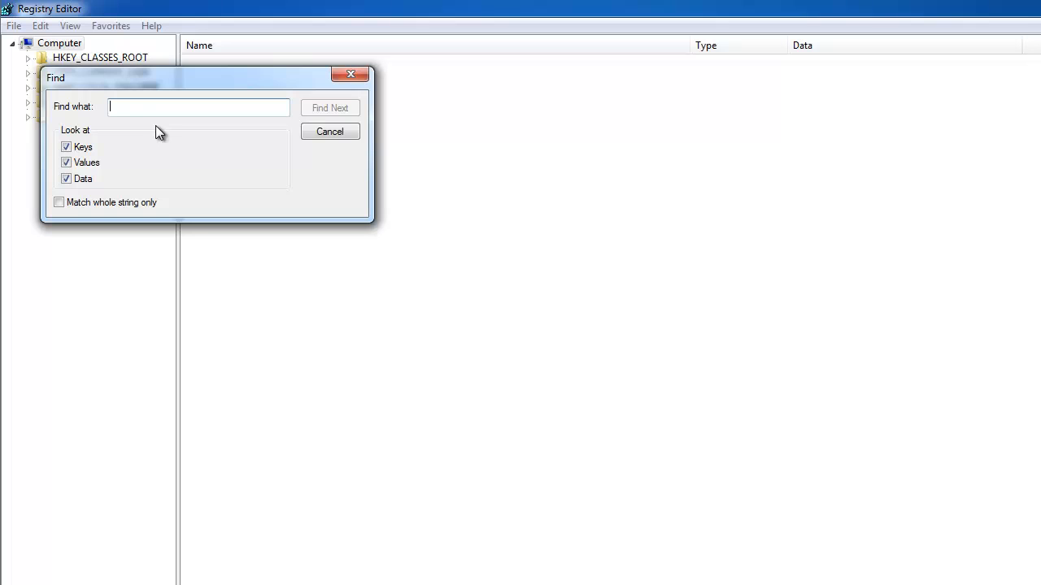
{"action": "type", "text": "sweetpac"}
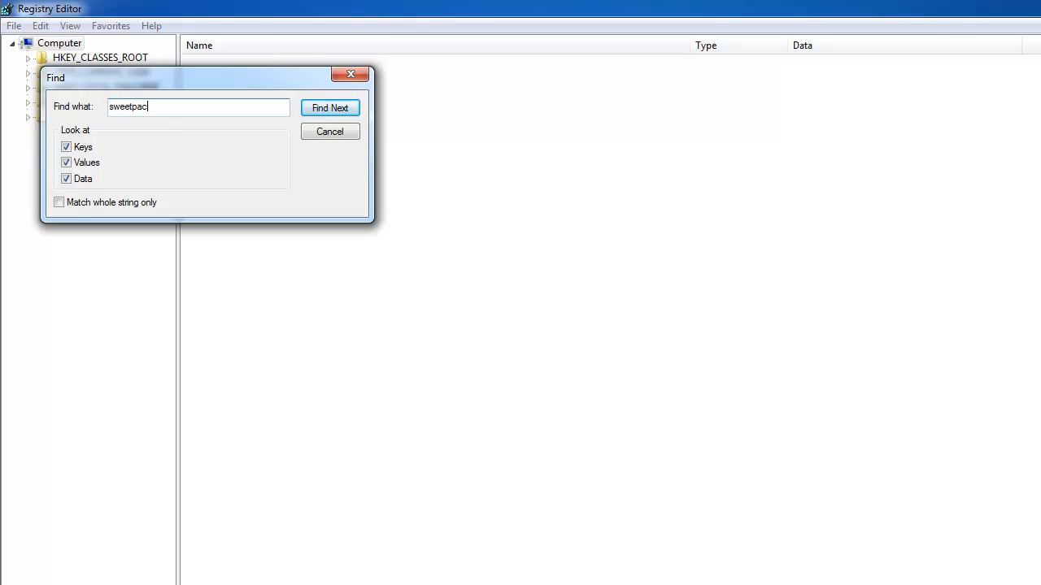
{"action": "type", "text": "ks"}
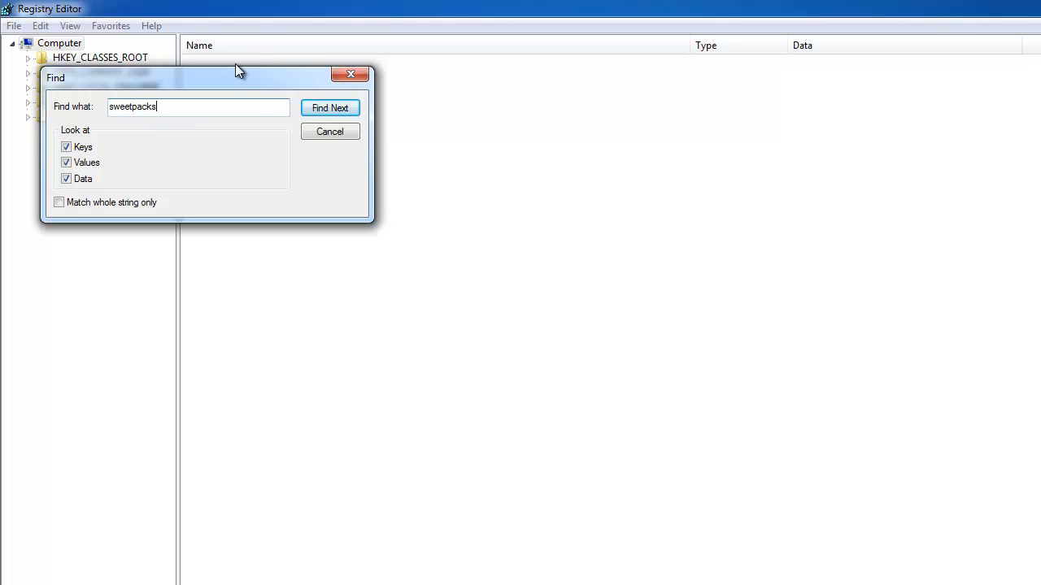
{"action": "left_click", "coordinate": [330, 107]}
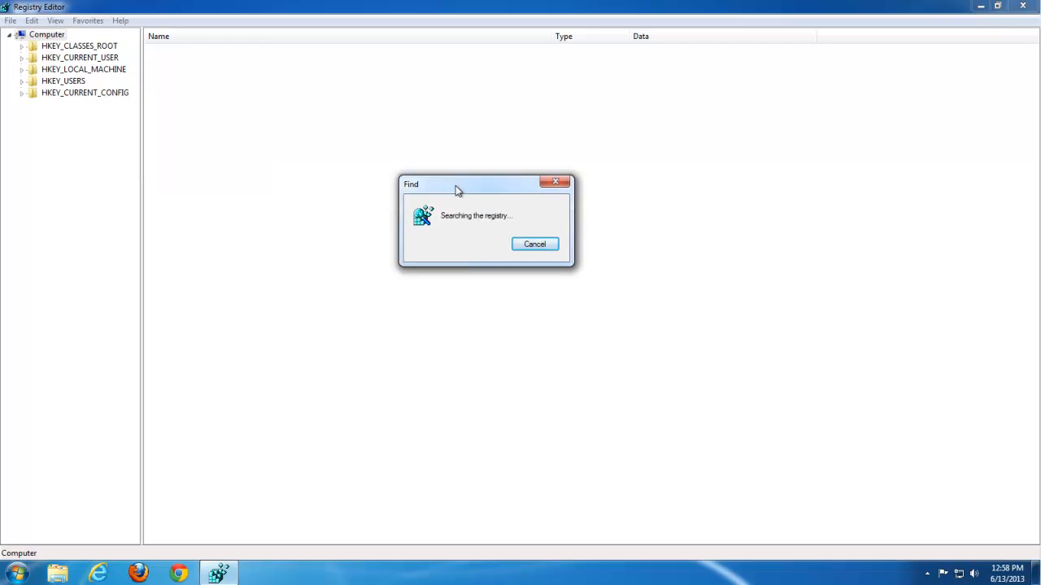
{"action": "left_click", "coordinate": [14, 574]}
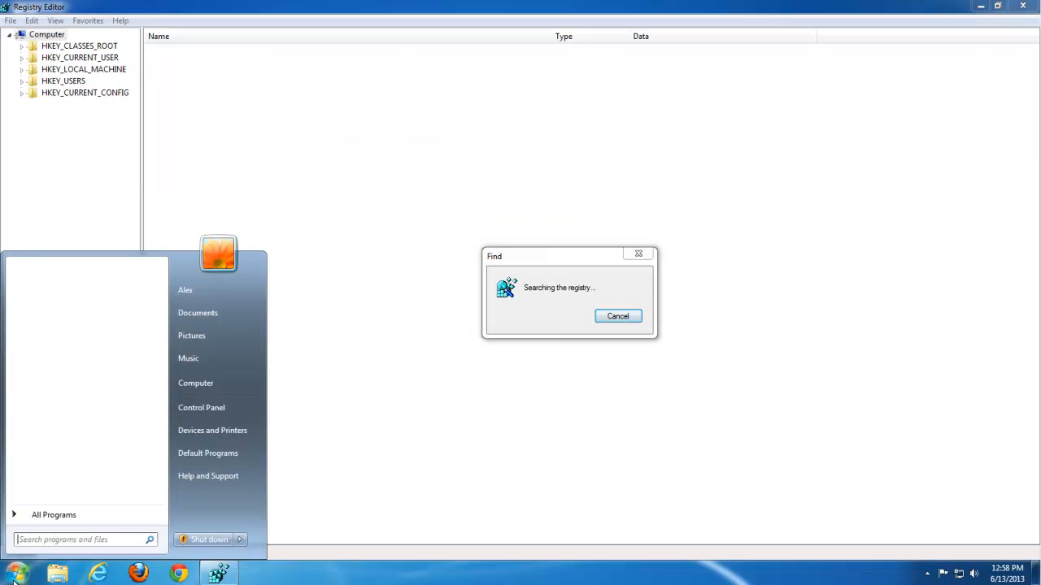
{"action": "type", "text": "swee"}
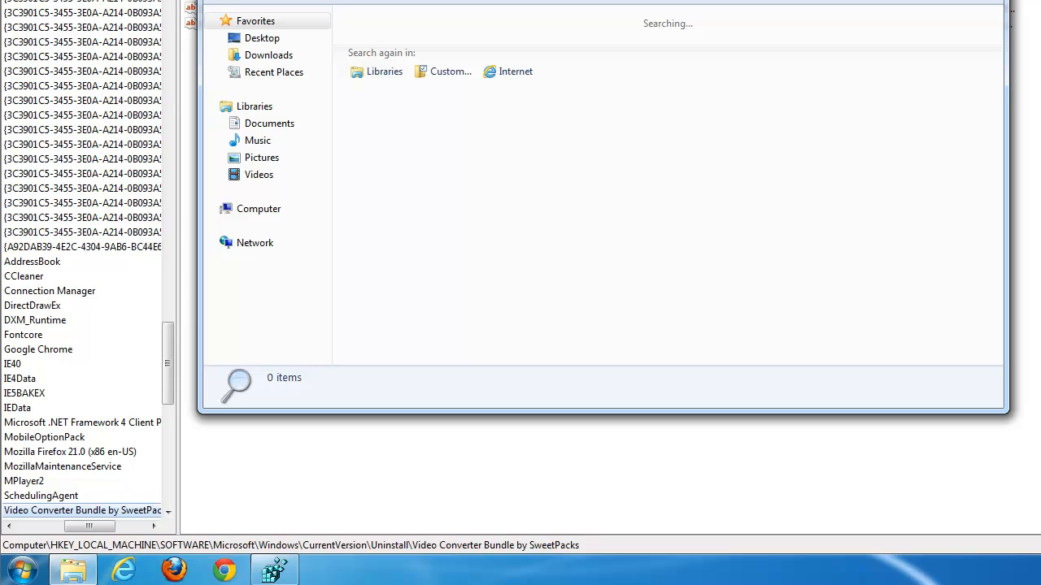
{"action": "mouse_move", "coordinate": [718, 105]}
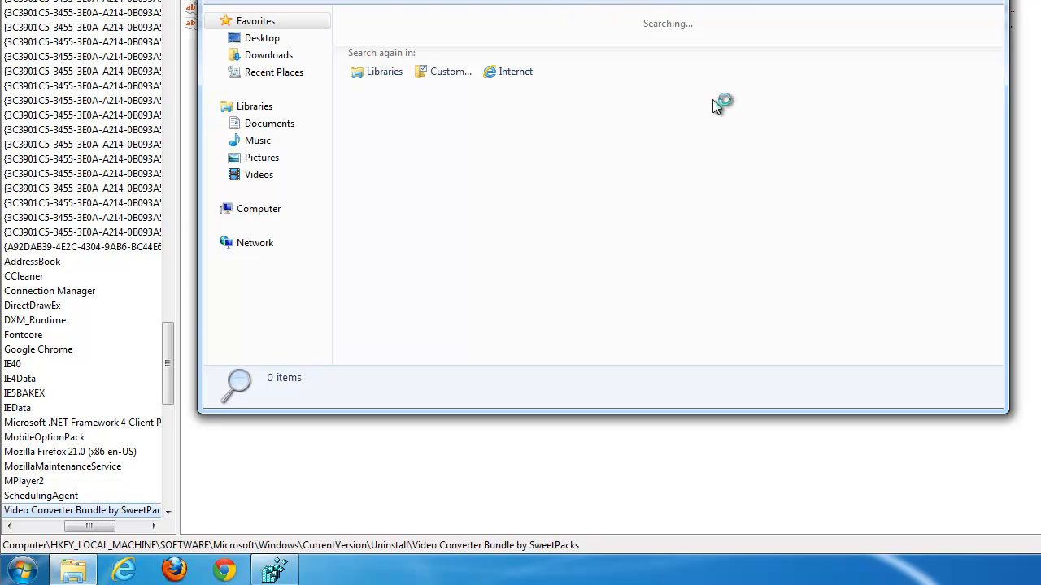
{"action": "mouse_move", "coordinate": [717, 108]}
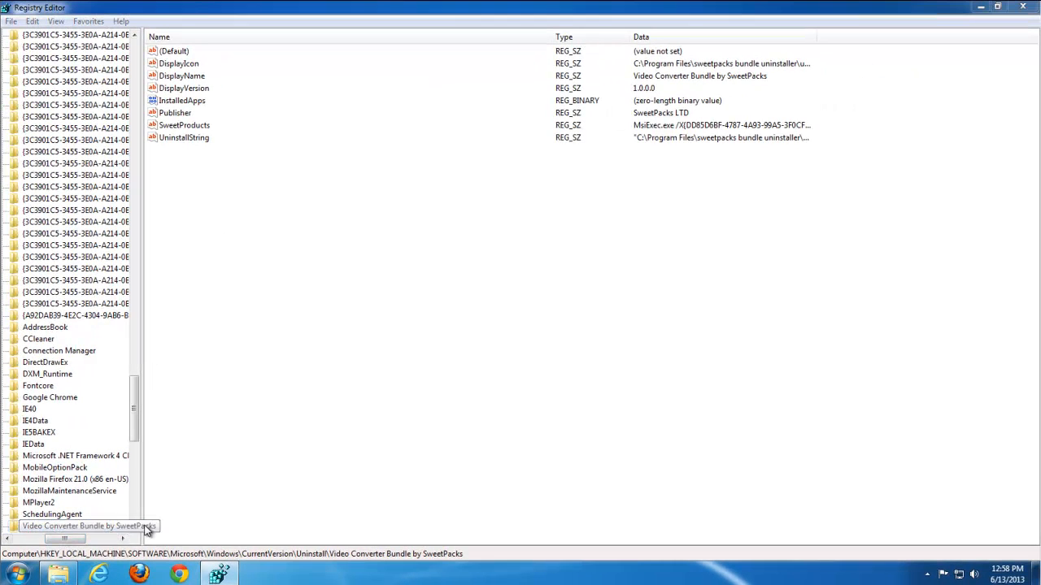
Step: Delete the SweetPacks uninstall key, dismiss the search-finished notice, and delete HKLM\SOFTWARE\SweetIM
{"action": "left_click", "coordinate": [30, 526]}
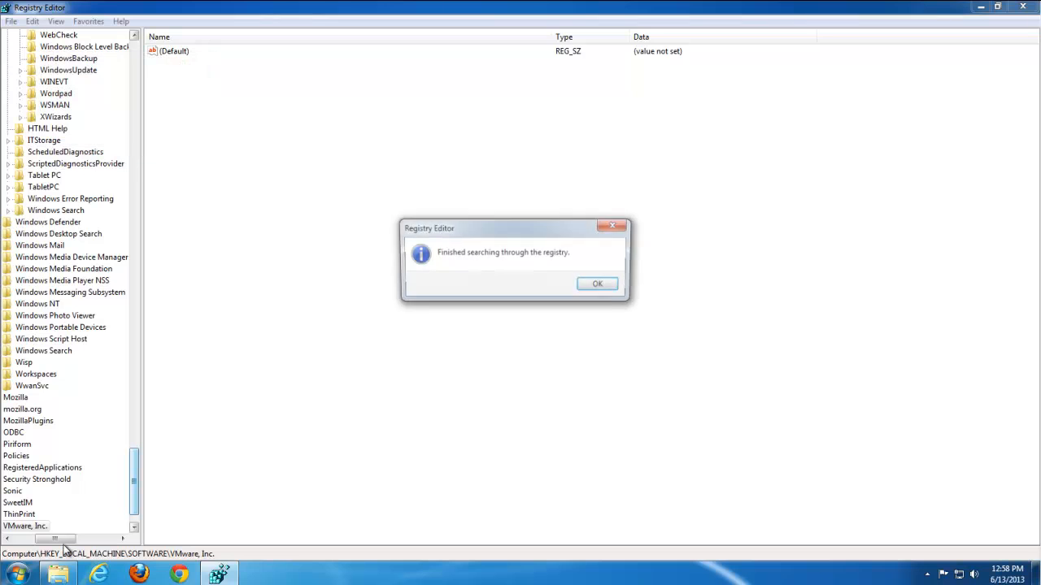
{"action": "left_click", "coordinate": [596, 283]}
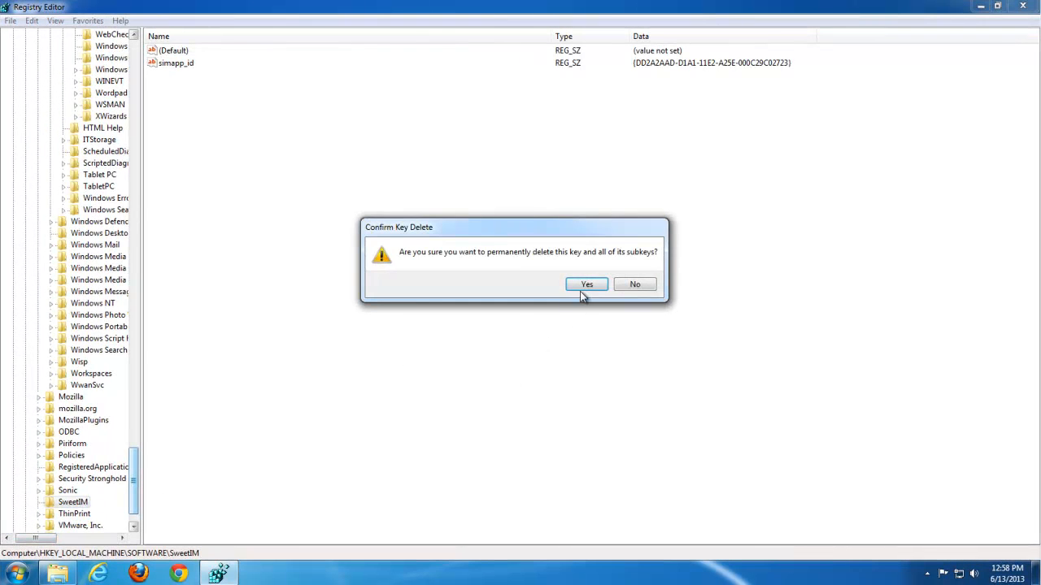
{"action": "left_click", "coordinate": [587, 284]}
{"action": "type", "text": "sweetim"}
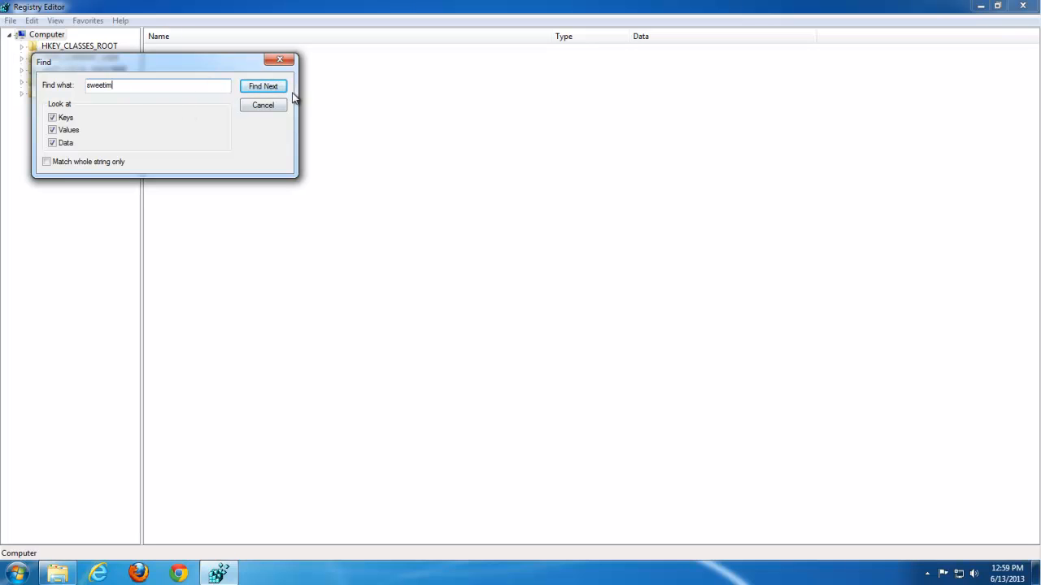
Step: Find 'sweetim' in the registry and delete the SweetIM key under InternetRegistry with its subkeys
{"action": "left_click", "coordinate": [263, 86]}
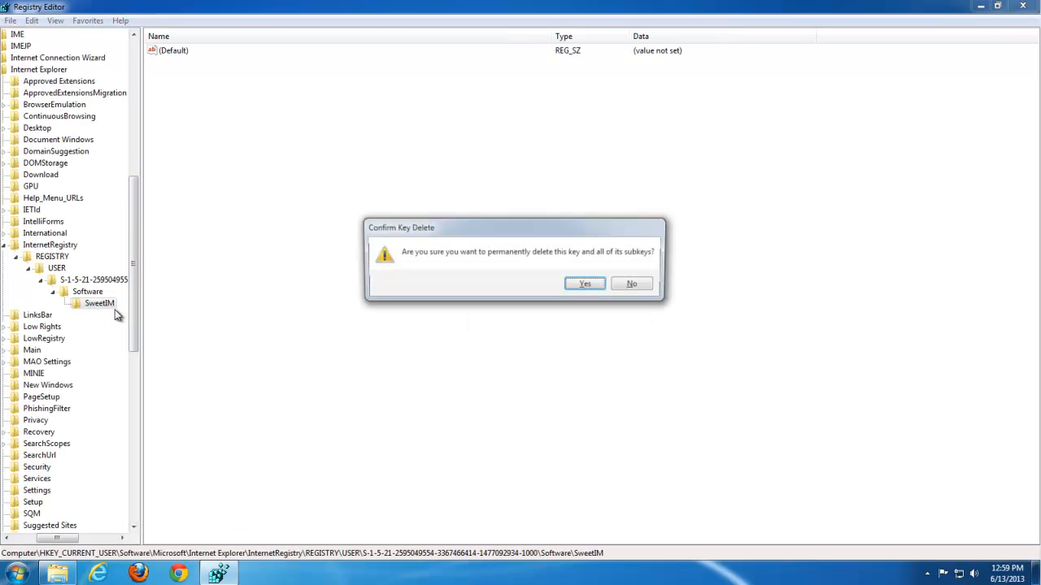
{"action": "left_click", "coordinate": [585, 283]}
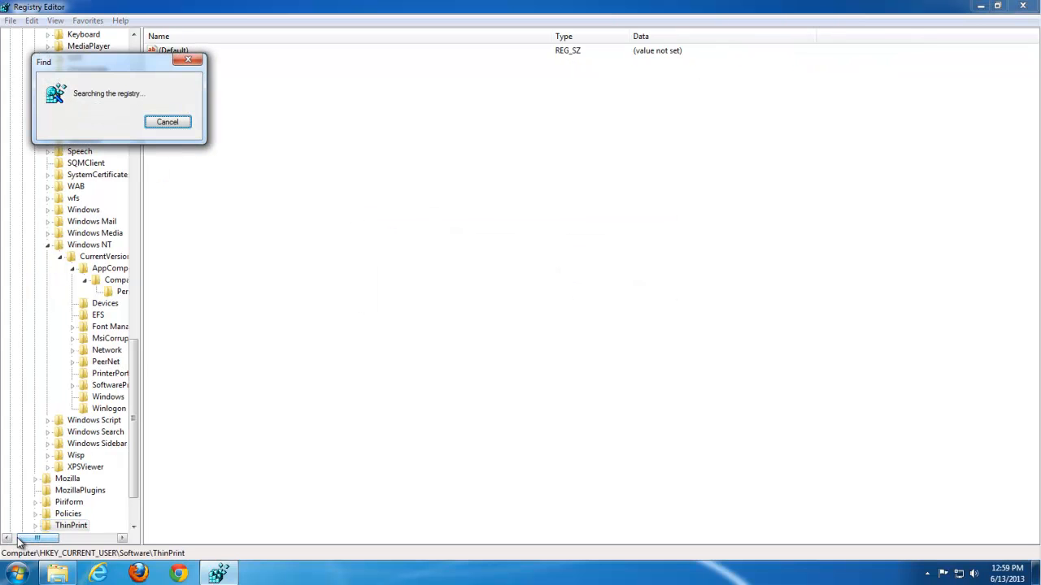
{"action": "mouse_move", "coordinate": [201, 222]}
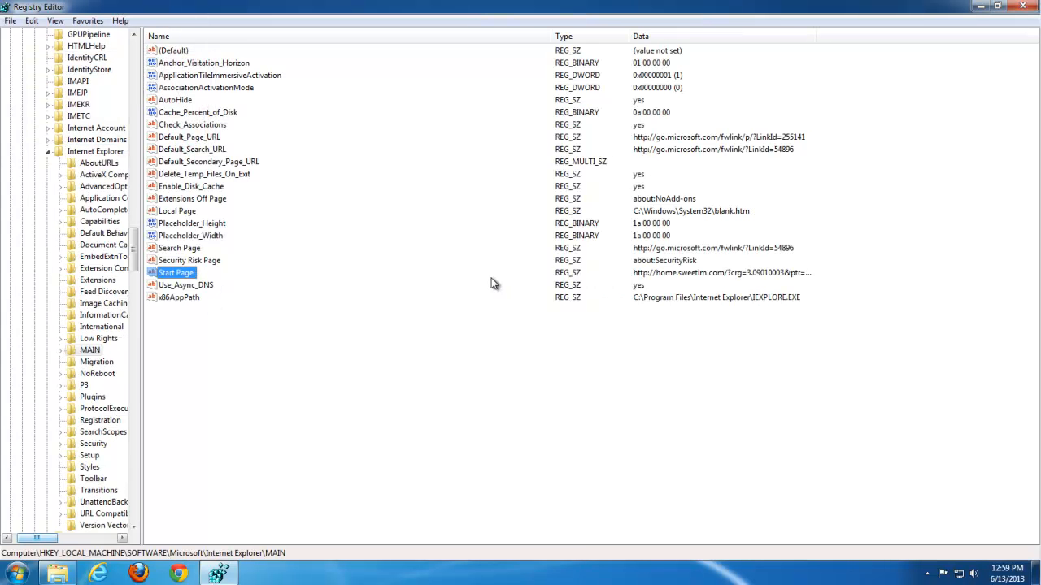
{"action": "double_click", "coordinate": [176, 273]}
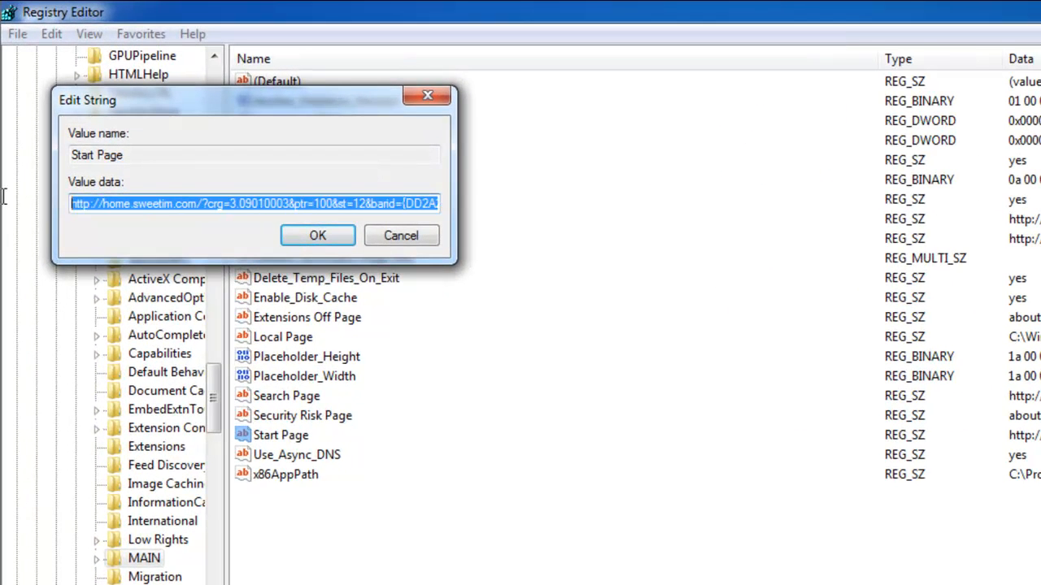
{"action": "type", "text": "http://"}
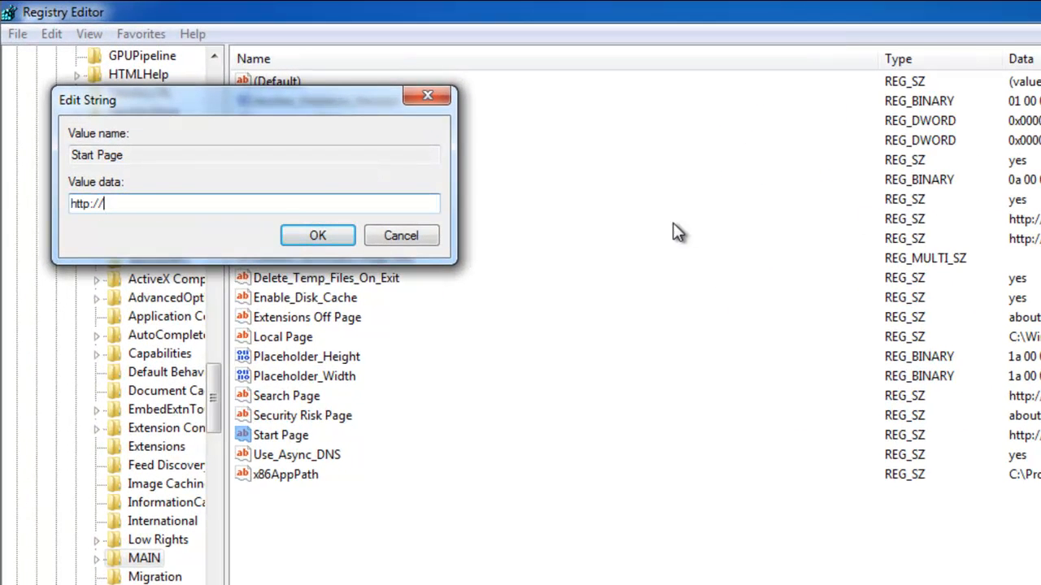
{"action": "type", "text": "www.googl"}
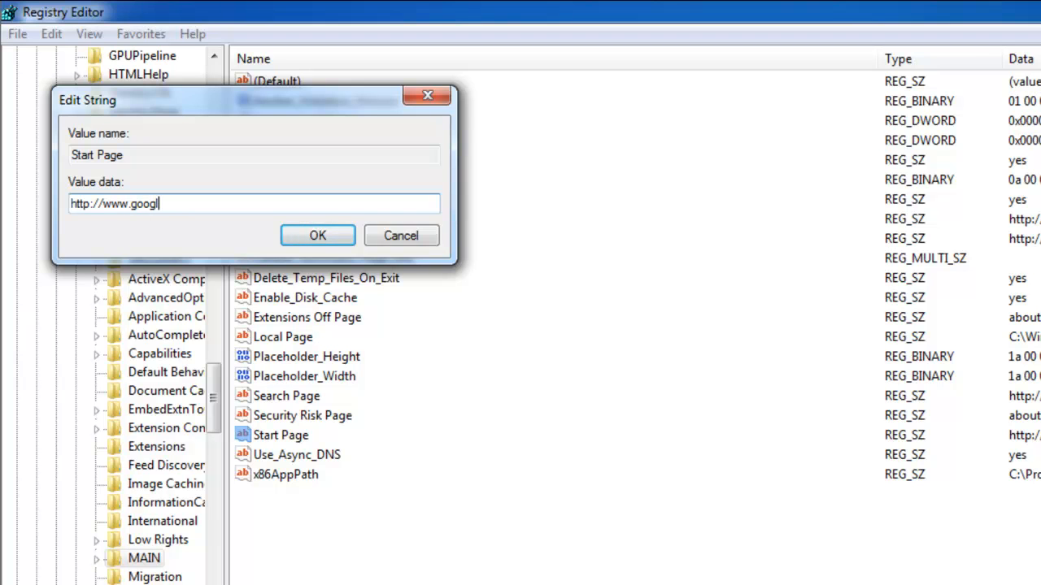
{"action": "type", "text": "e.com"}
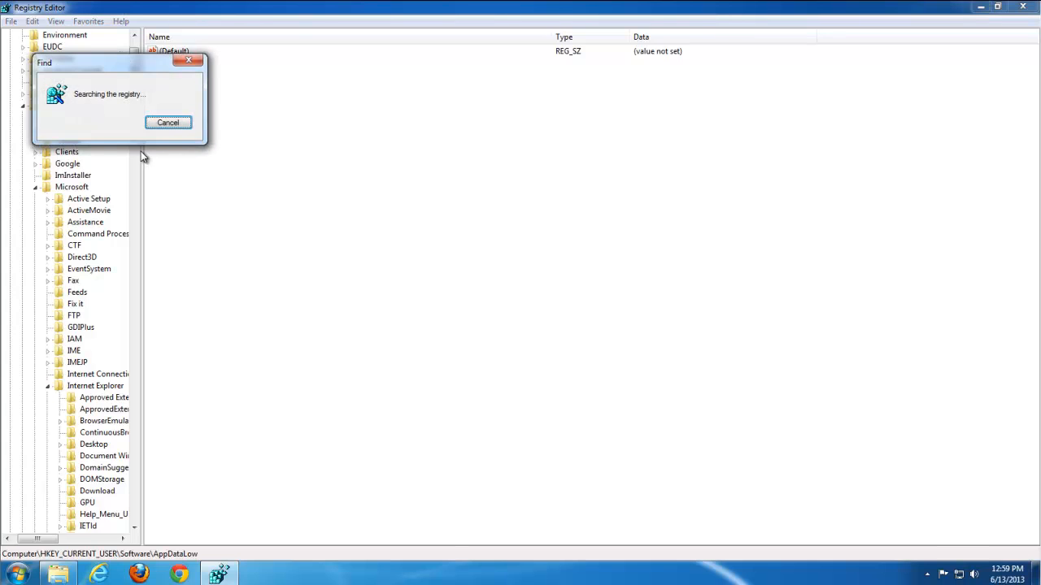
{"action": "mouse_move", "coordinate": [116, 137]}
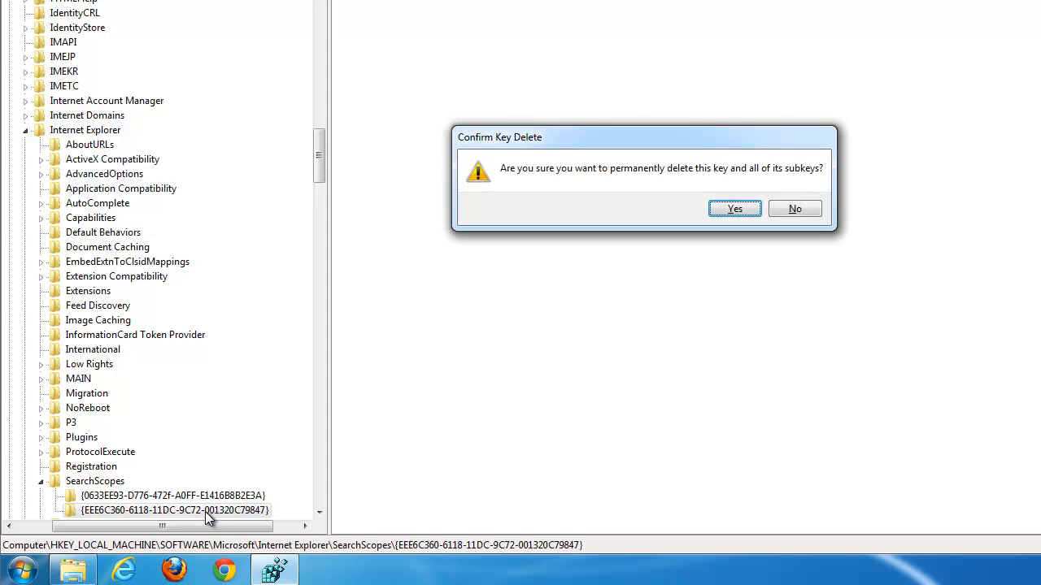
Step: Delete the SearchScopes key and both SweetIM Toolbars folder entries, then acknowledge the search finished
{"action": "left_click", "coordinate": [733, 208]}
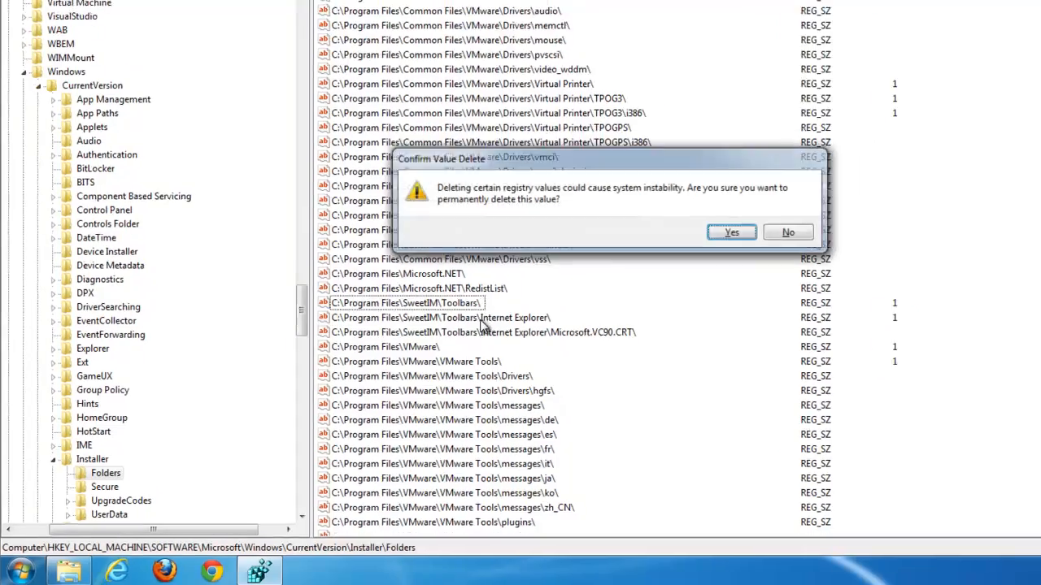
{"action": "left_click", "coordinate": [730, 232]}
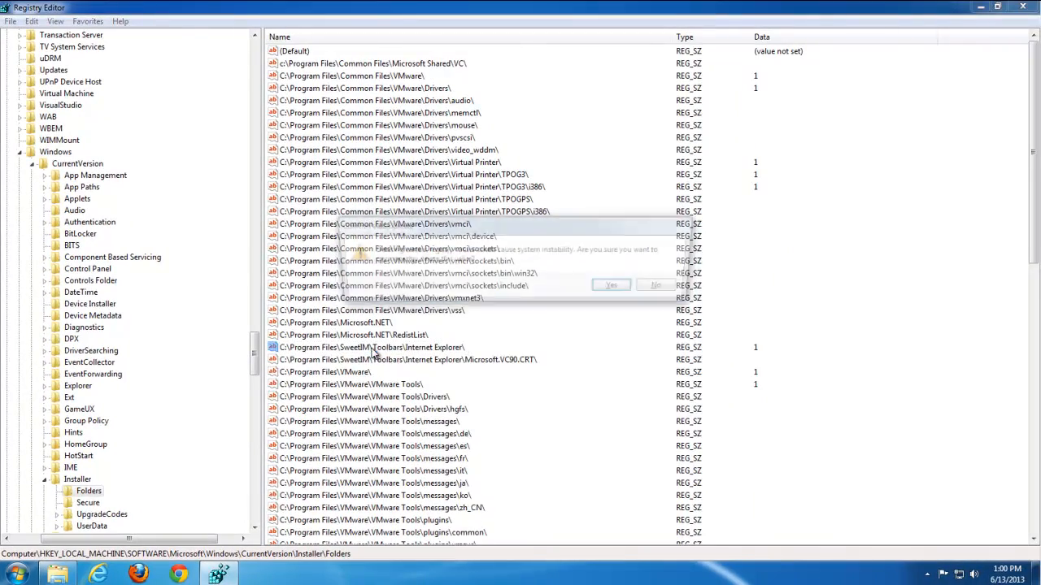
{"action": "left_click", "coordinate": [611, 284]}
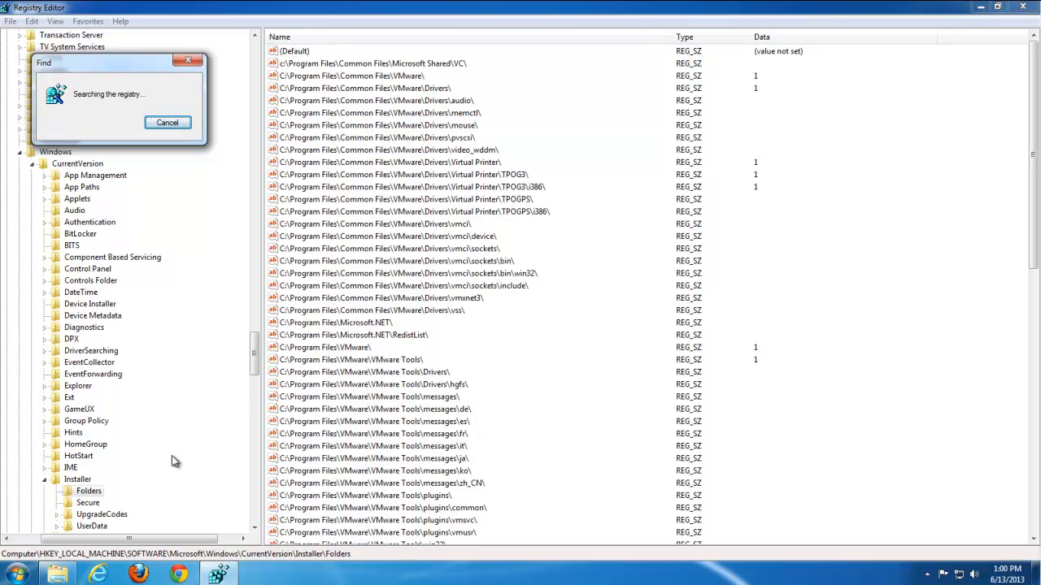
{"action": "mouse_move", "coordinate": [151, 272]}
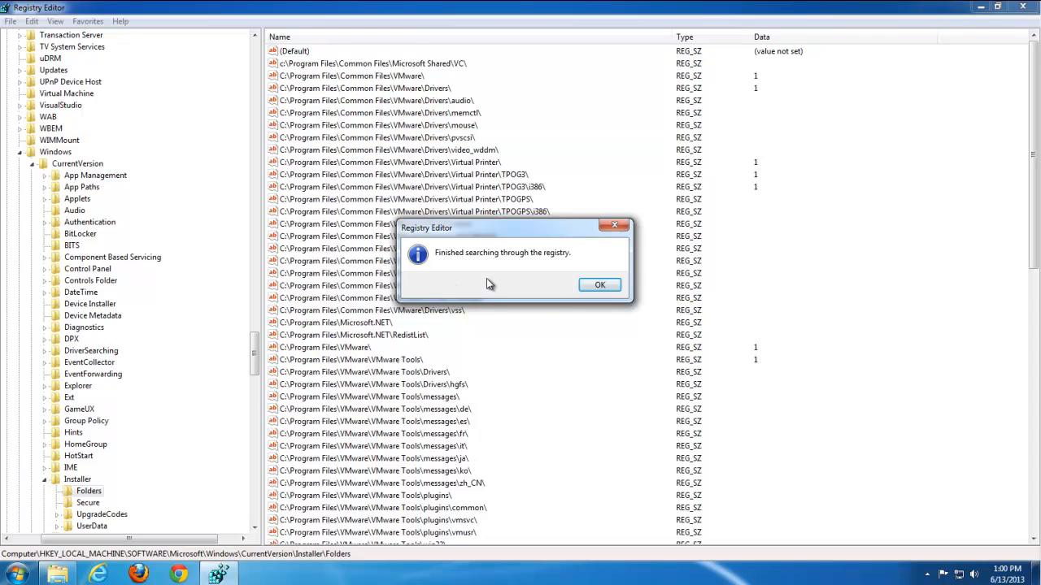
{"action": "left_click", "coordinate": [599, 285]}
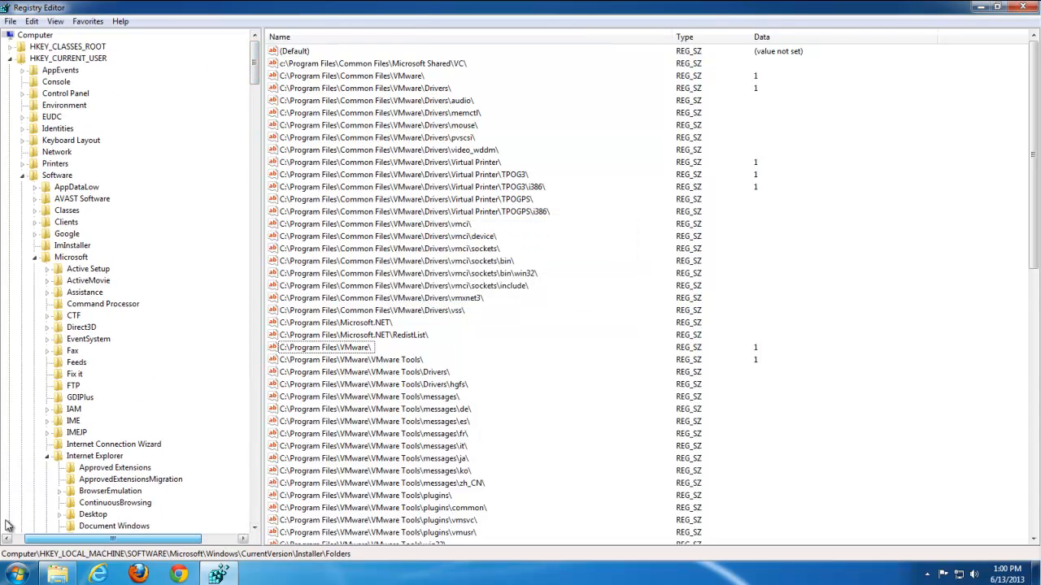
Step: Collapse the HKEY_CURRENT_USER and HKEY_LOCAL_MACHINE branches to the top-level hives
{"action": "left_click", "coordinate": [21, 70]}
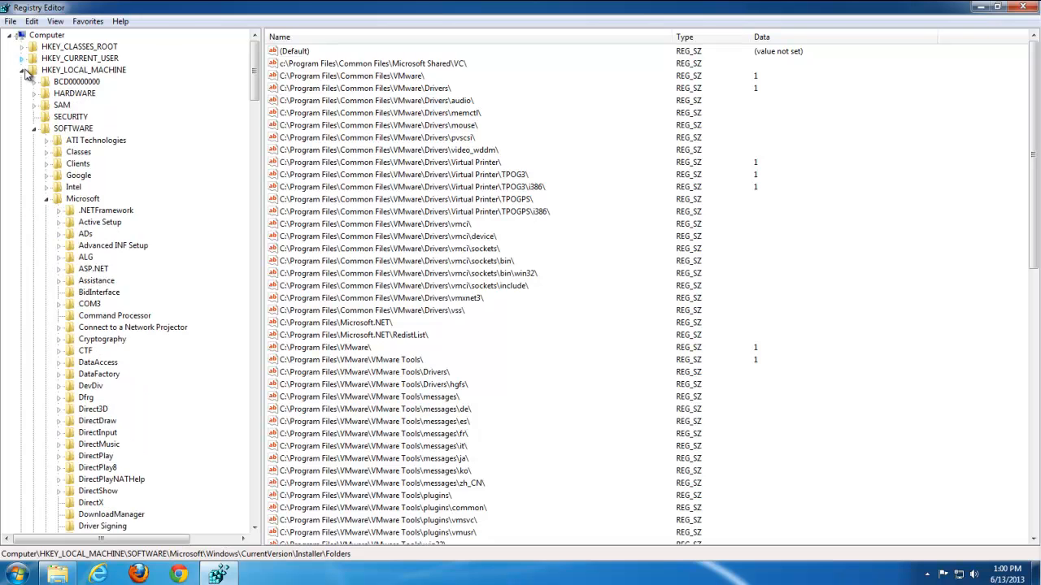
{"action": "left_click", "coordinate": [26, 69]}
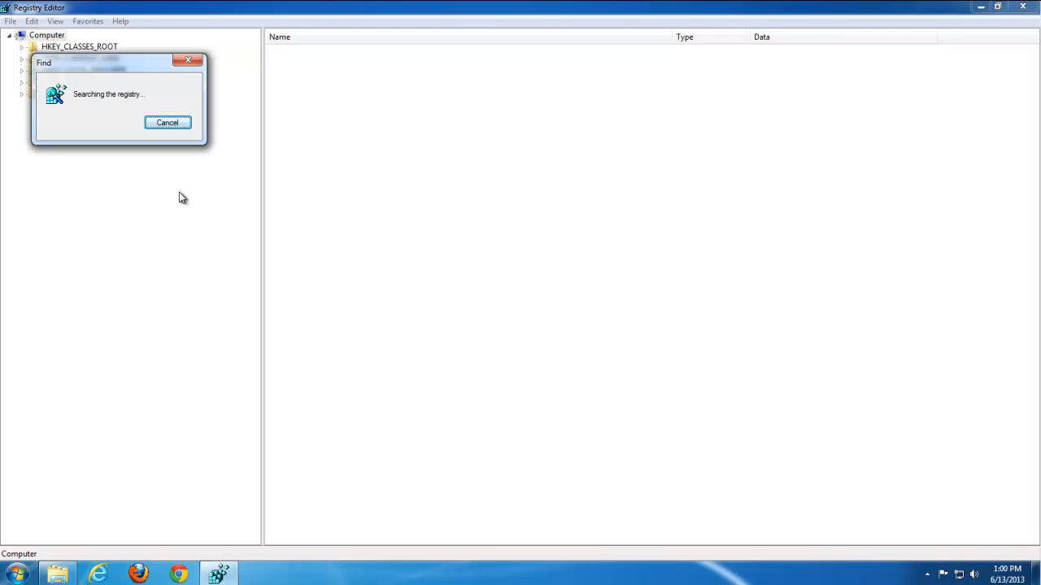
{"action": "mouse_move", "coordinate": [157, 198]}
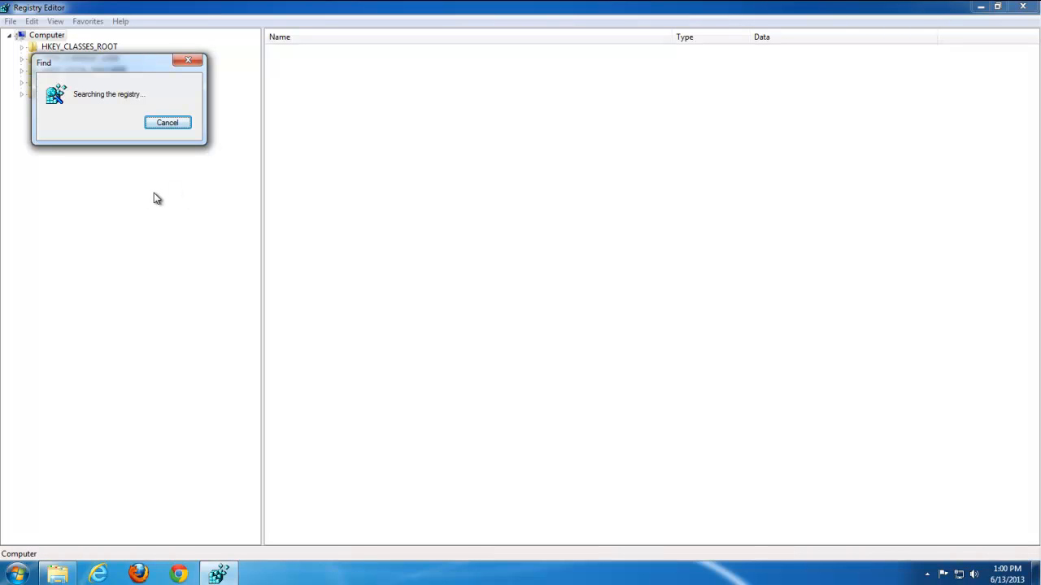
{"action": "mouse_move", "coordinate": [207, 410]}
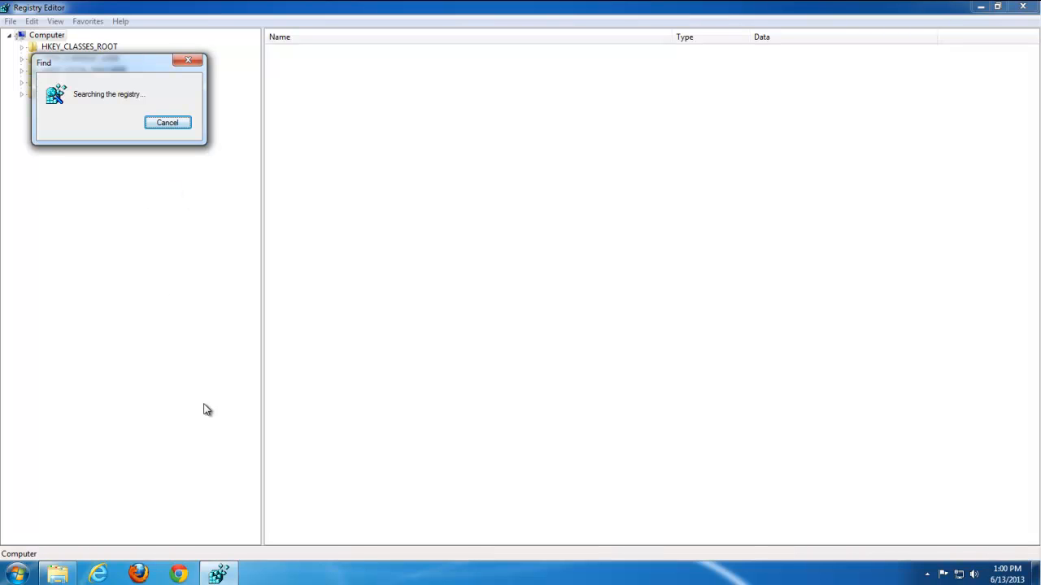
{"action": "mouse_move", "coordinate": [130, 100]}
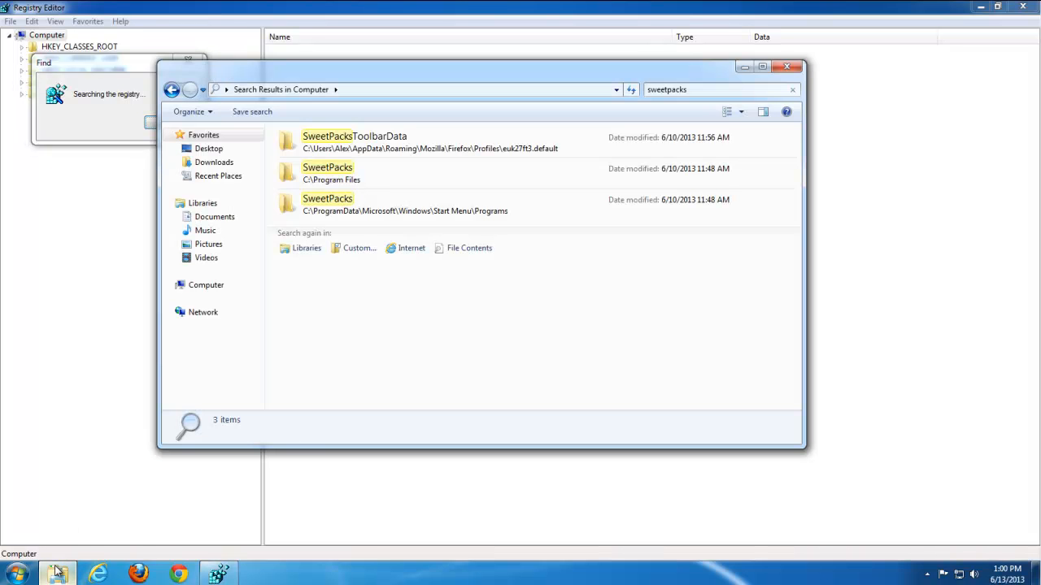
Step: Delete a leftover SweetPacks folder from the search results to the Recycle Bin
{"action": "left_click", "coordinate": [354, 141]}
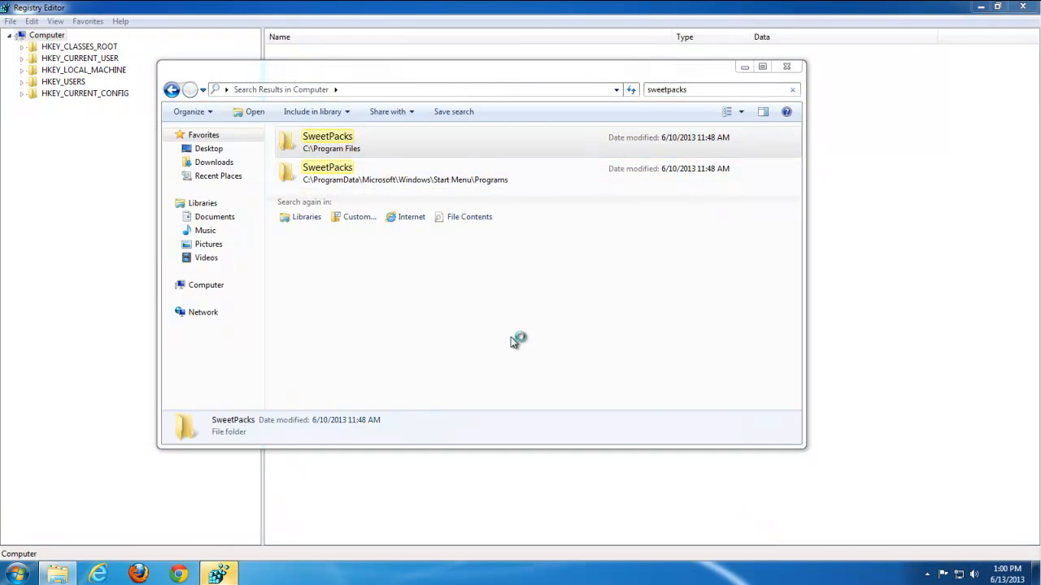
{"action": "key", "text": "Delete"}
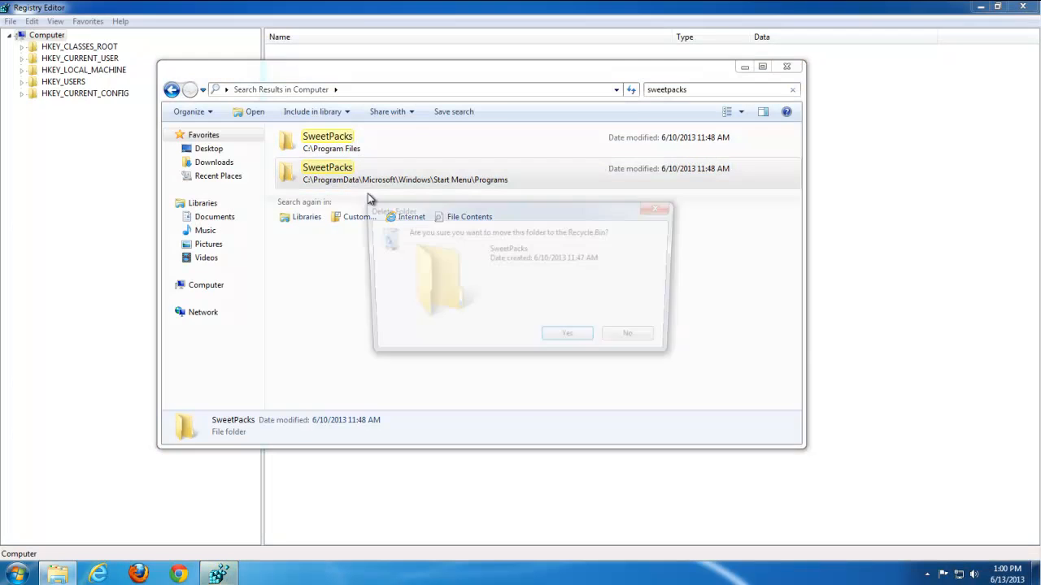
{"action": "left_click", "coordinate": [567, 334]}
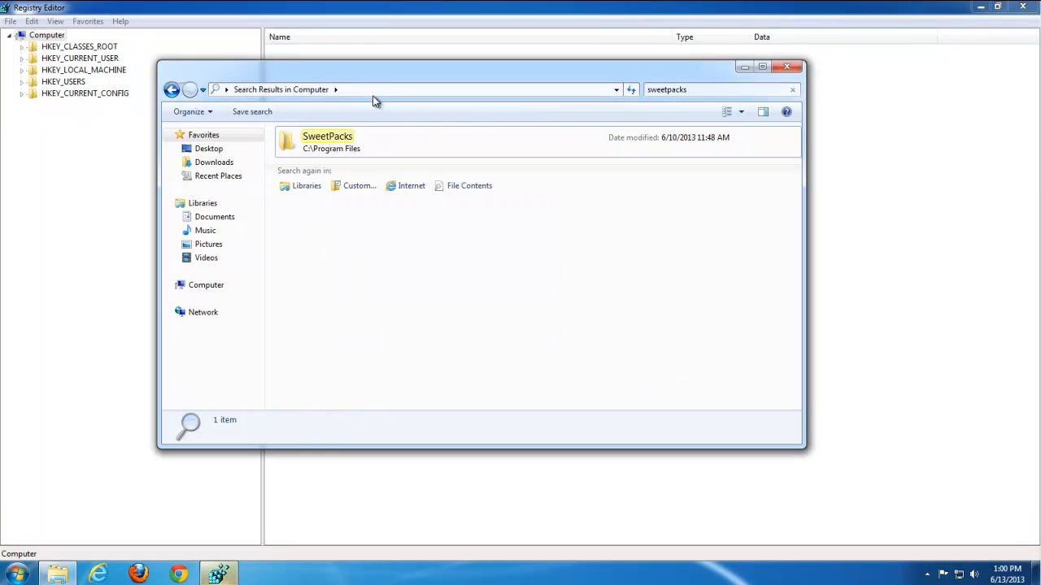
Step: Change the Explorer search term to 'sweetim' and dismiss the registry search-finished message
{"action": "left_click", "coordinate": [716, 89]}
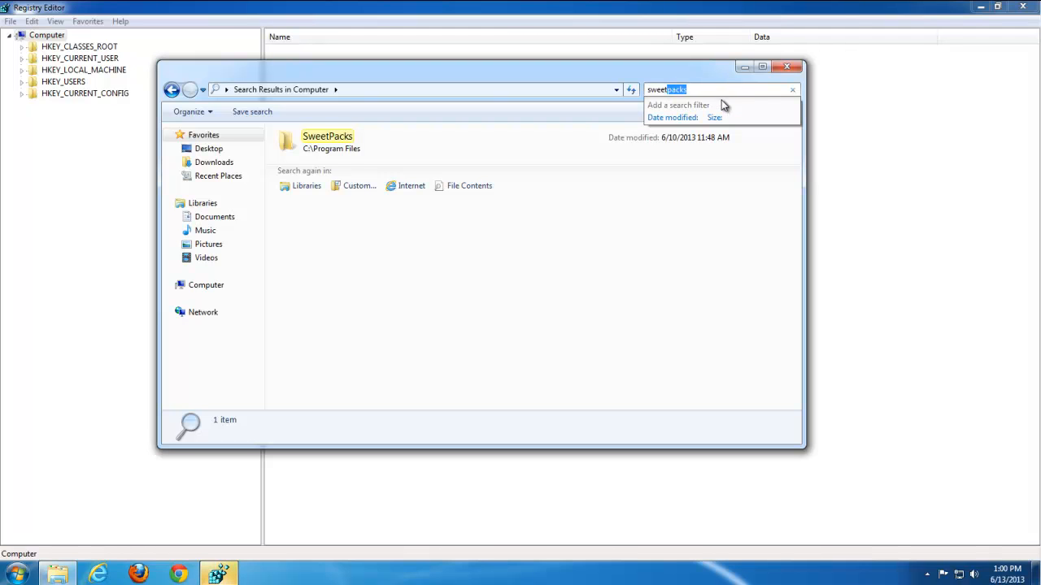
{"action": "type", "text": "sweetim"}
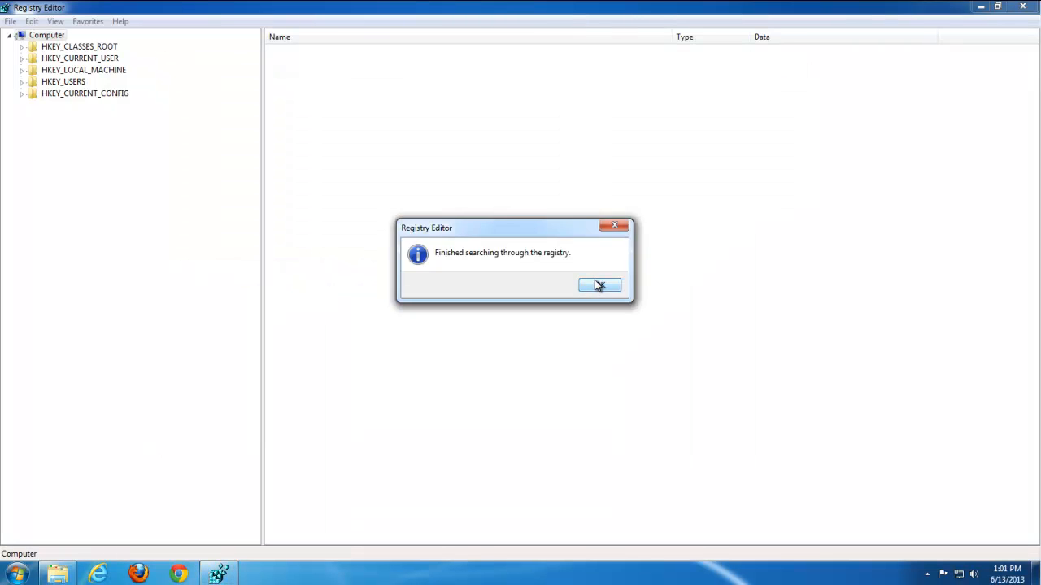
{"action": "left_click", "coordinate": [600, 286]}
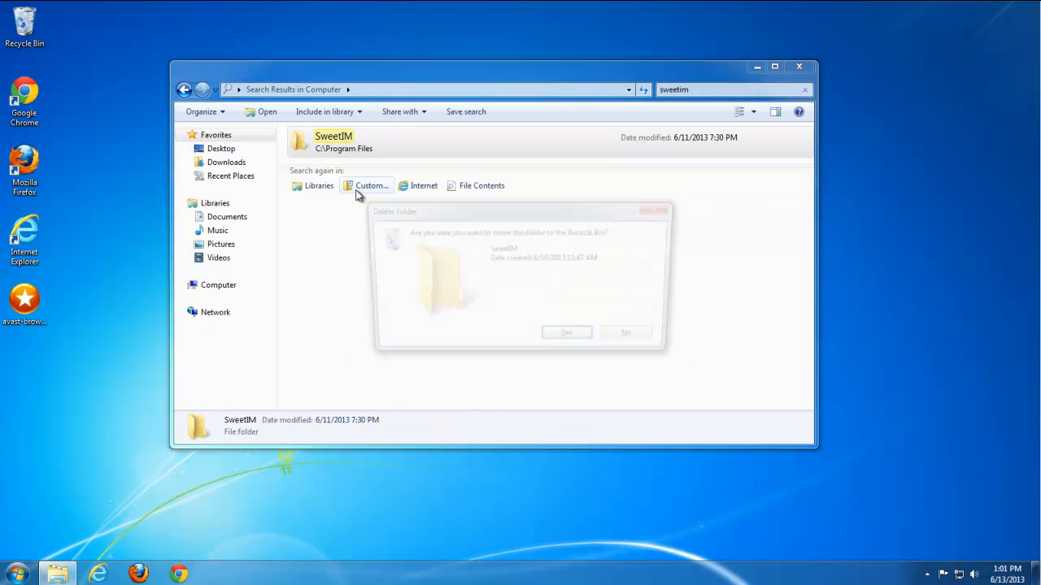
Step: Confirm deleting the SweetIM folder and close the sweetim search results window
{"action": "left_click", "coordinate": [567, 331]}
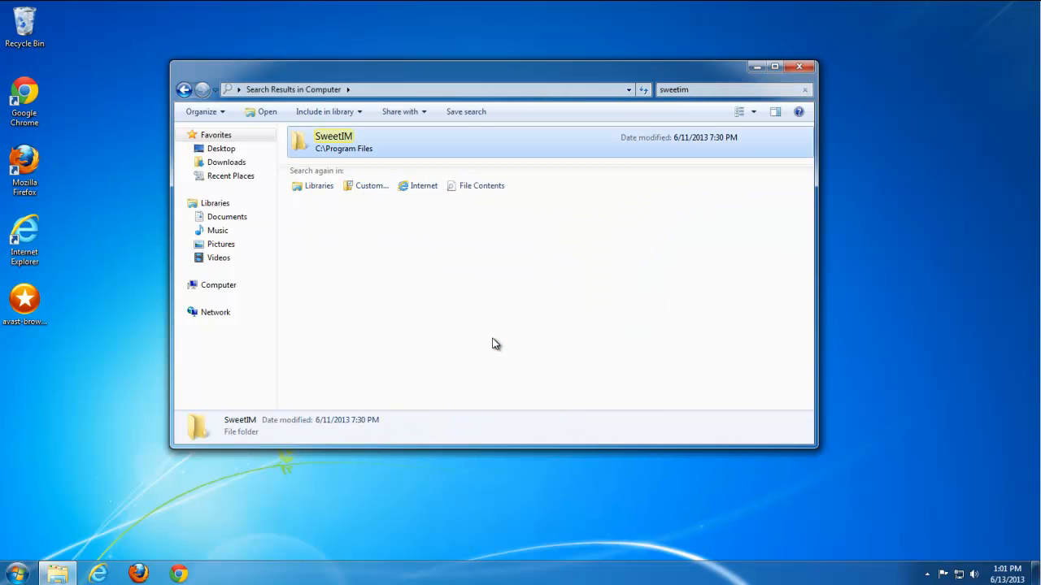
{"action": "mouse_move", "coordinate": [805, 66]}
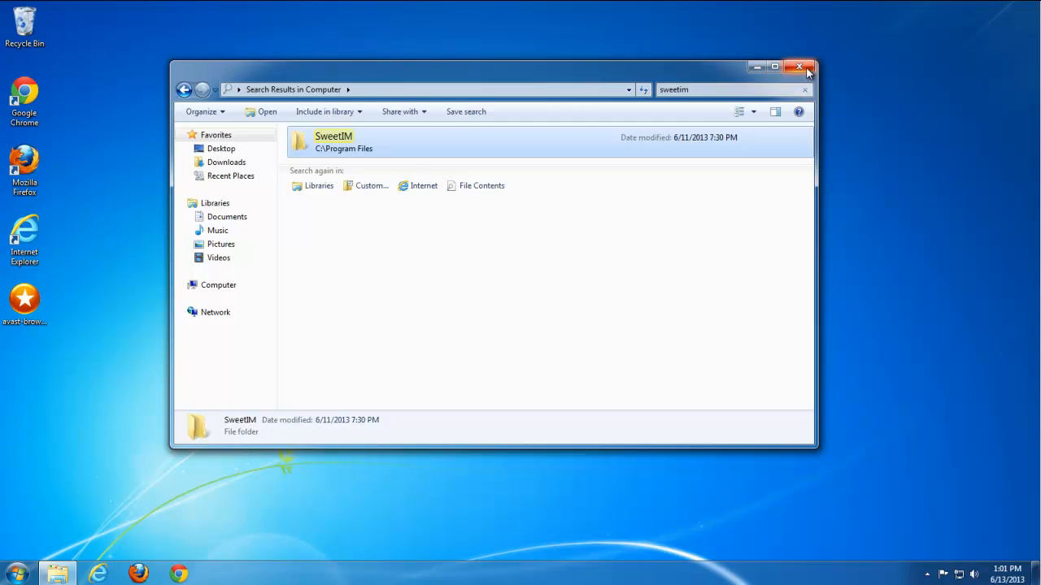
{"action": "left_click", "coordinate": [800, 66]}
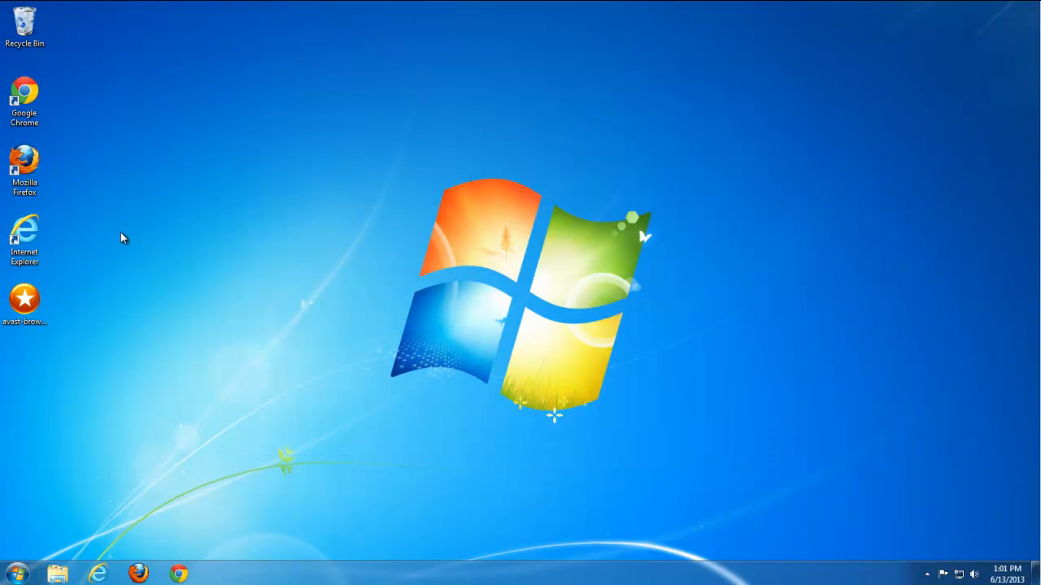